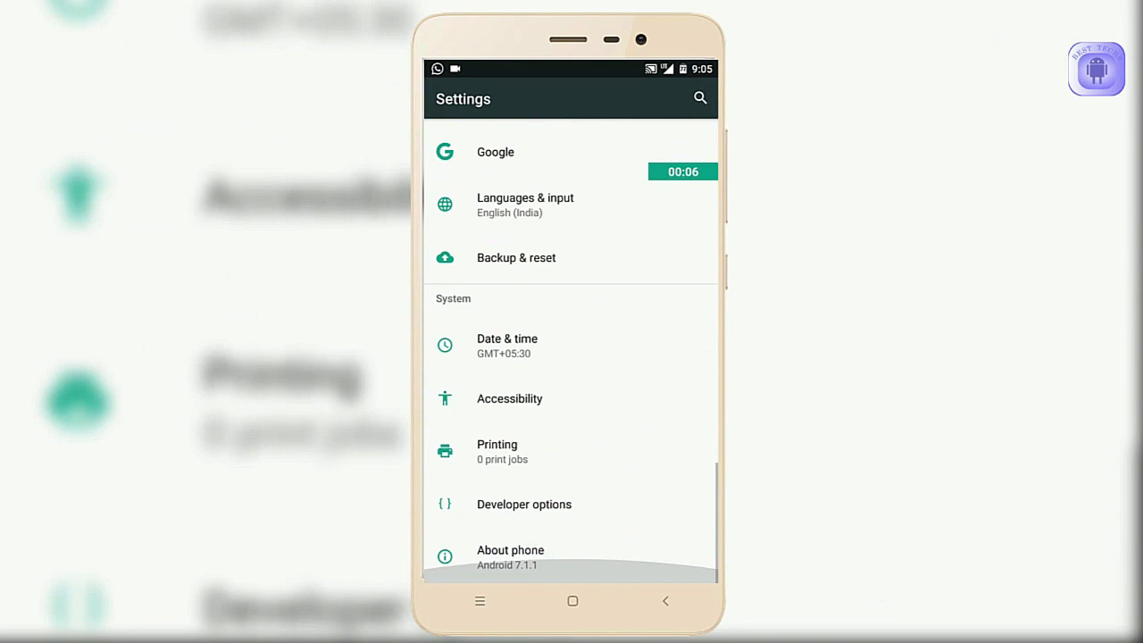
- Launch the Dialer, view its empty Speed dial tab, then return to the home screen
click(511, 550)
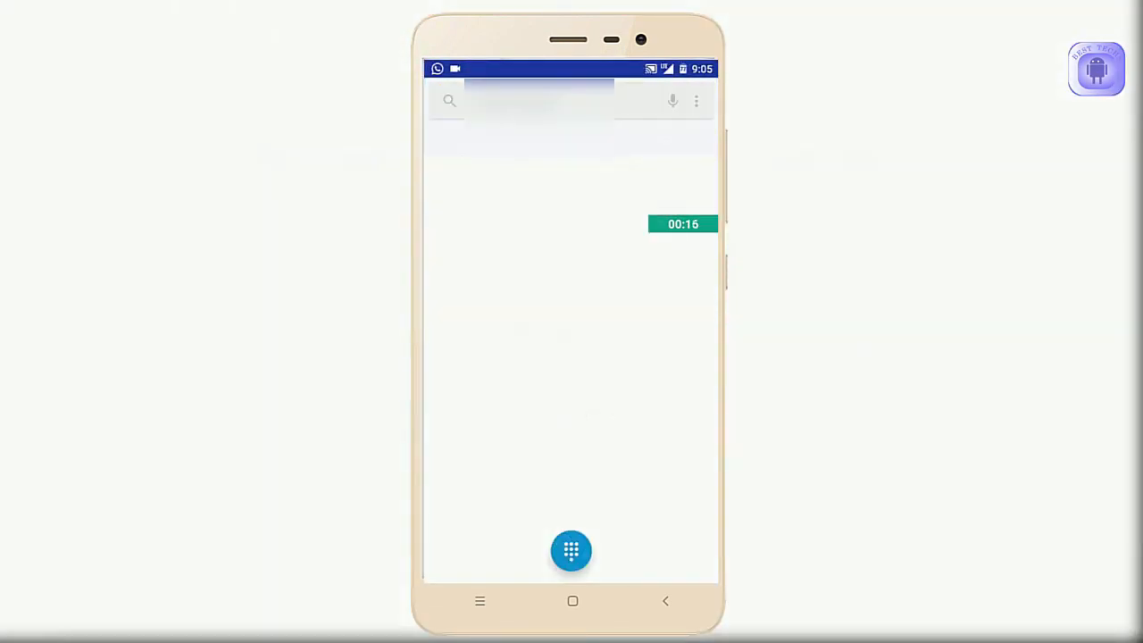
click(571, 550)
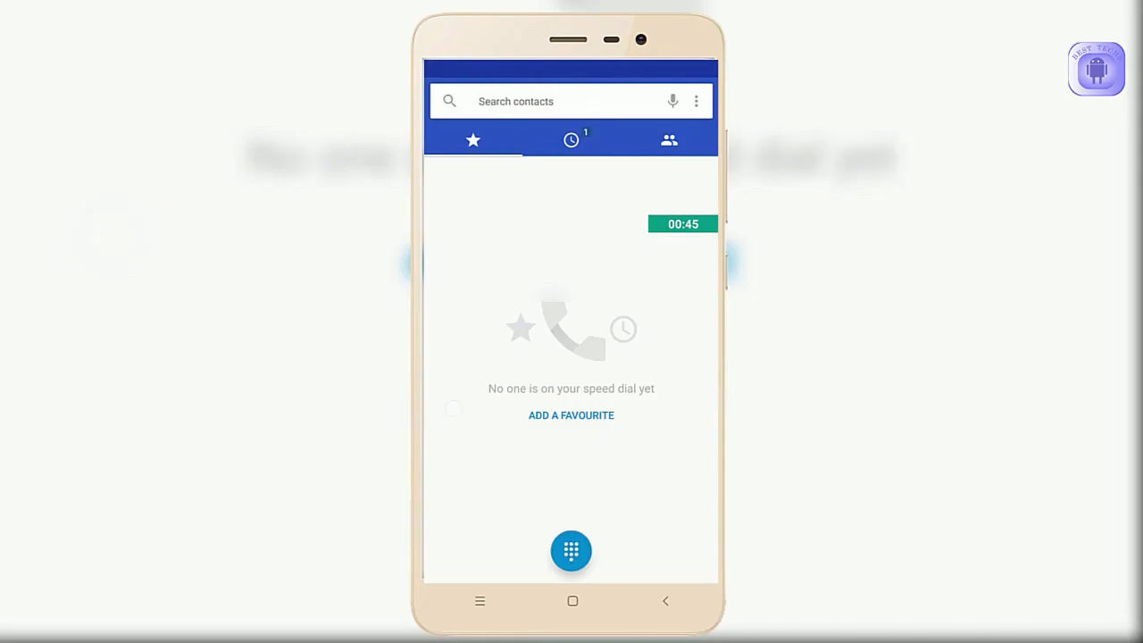
click(572, 600)
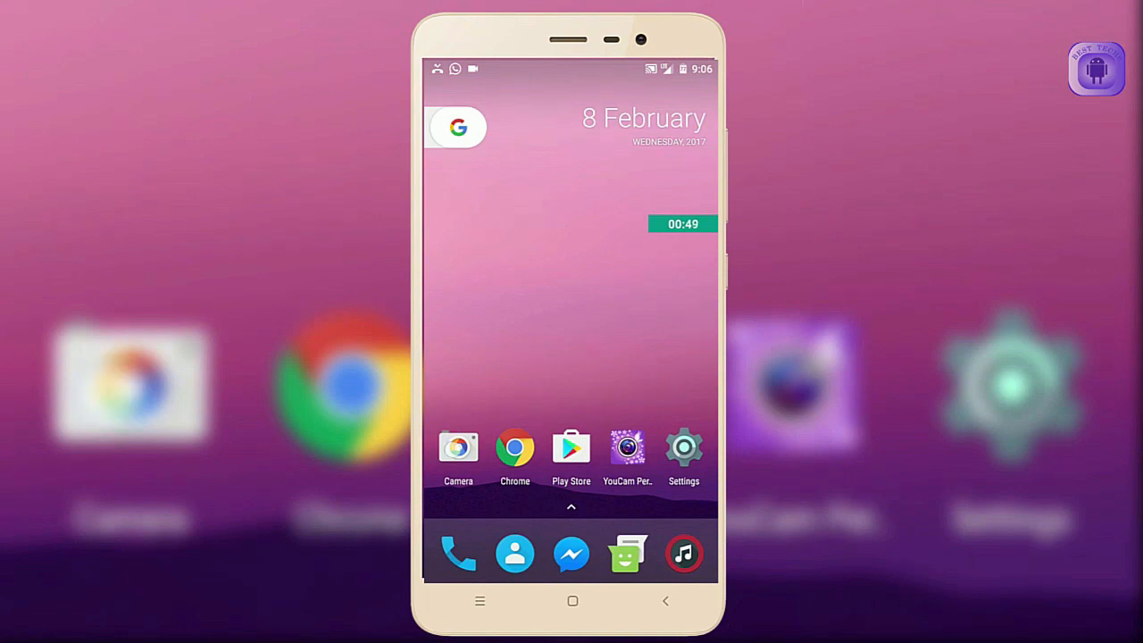
- Launch Camera and focus the live preview on the USB dongle until the can't-connect error appears
click(458, 446)
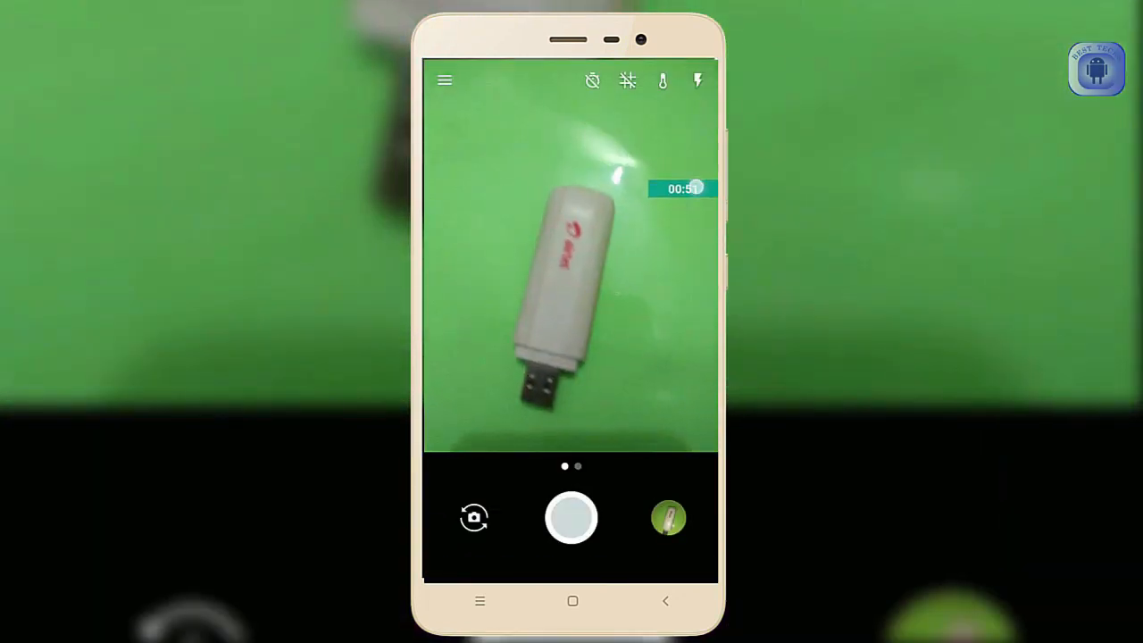
click(697, 80)
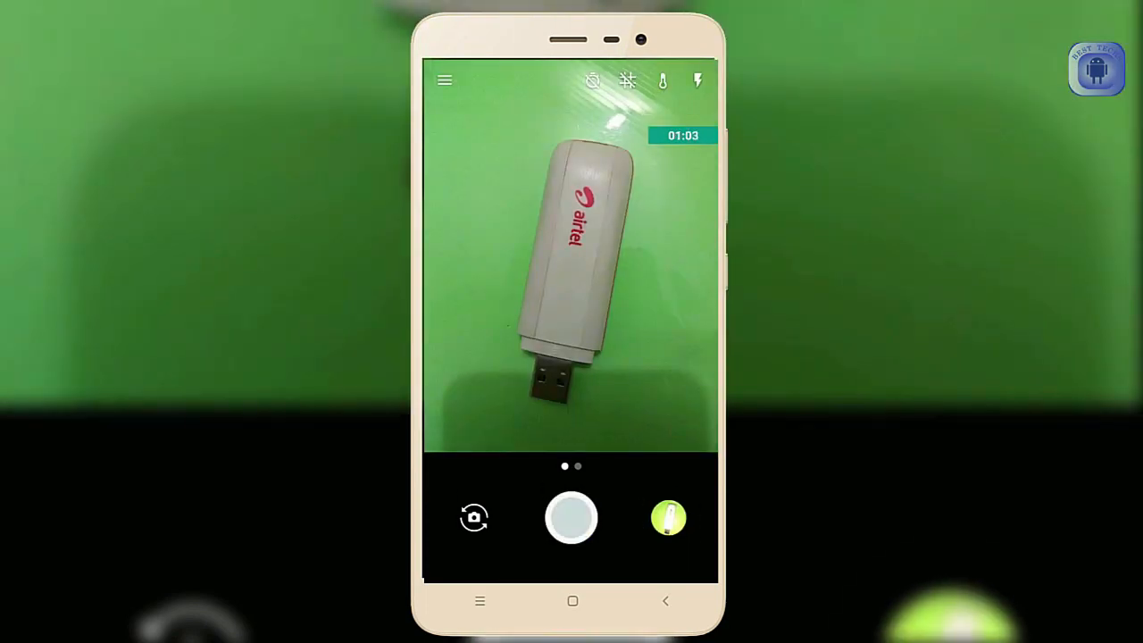
click(697, 80)
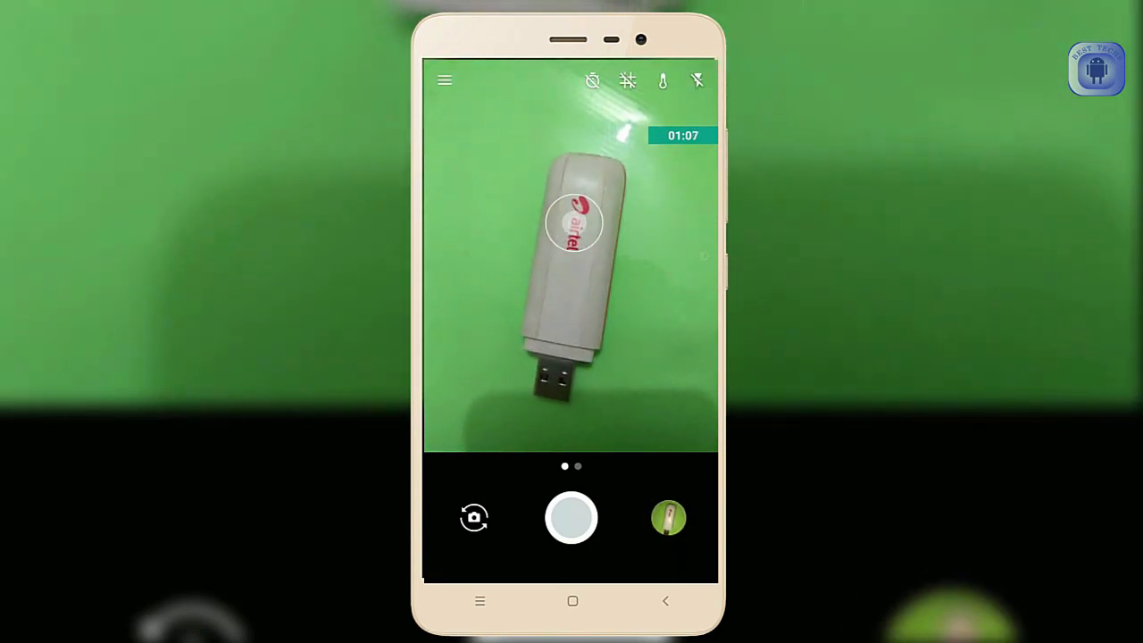
click(571, 518)
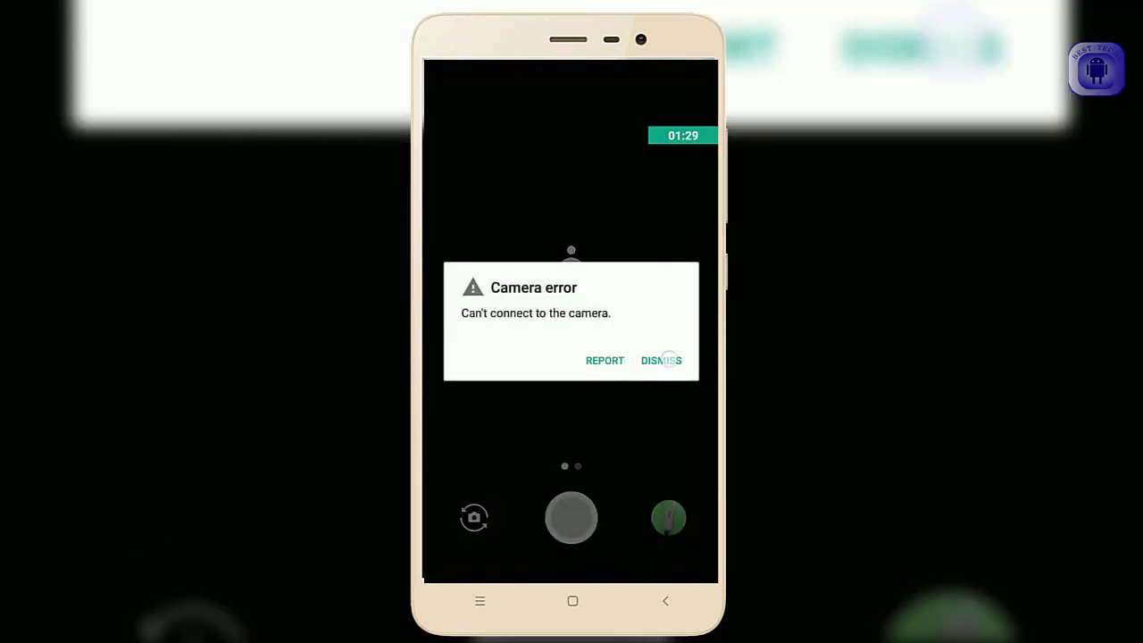
- Dismiss the Camera error dialog and refocus the restored preview on the dongle
click(661, 361)
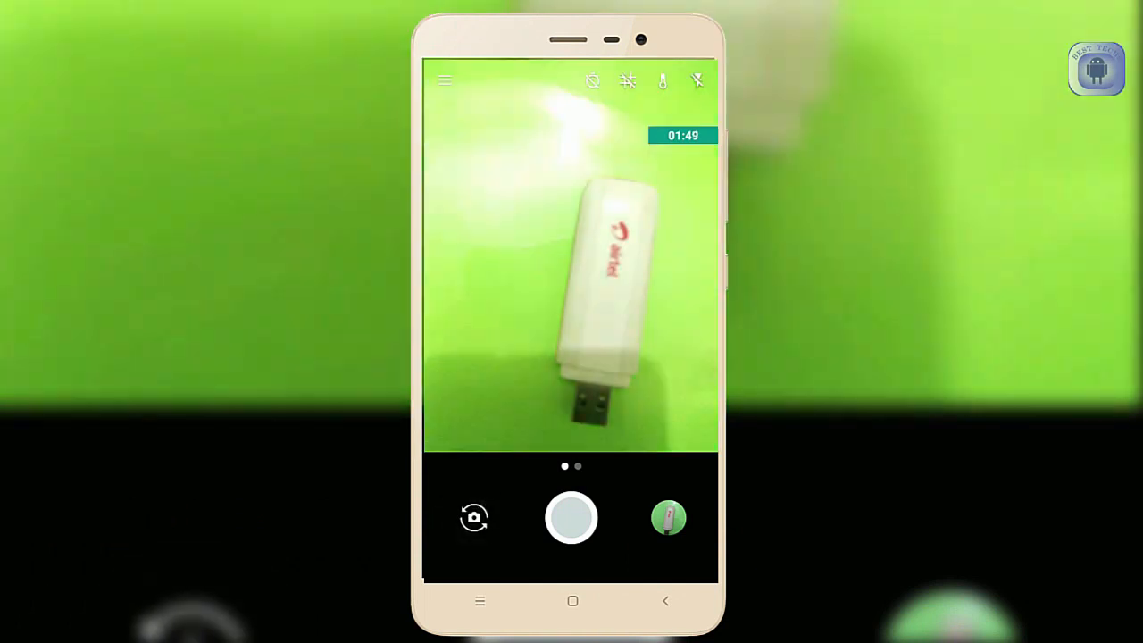
click(571, 601)
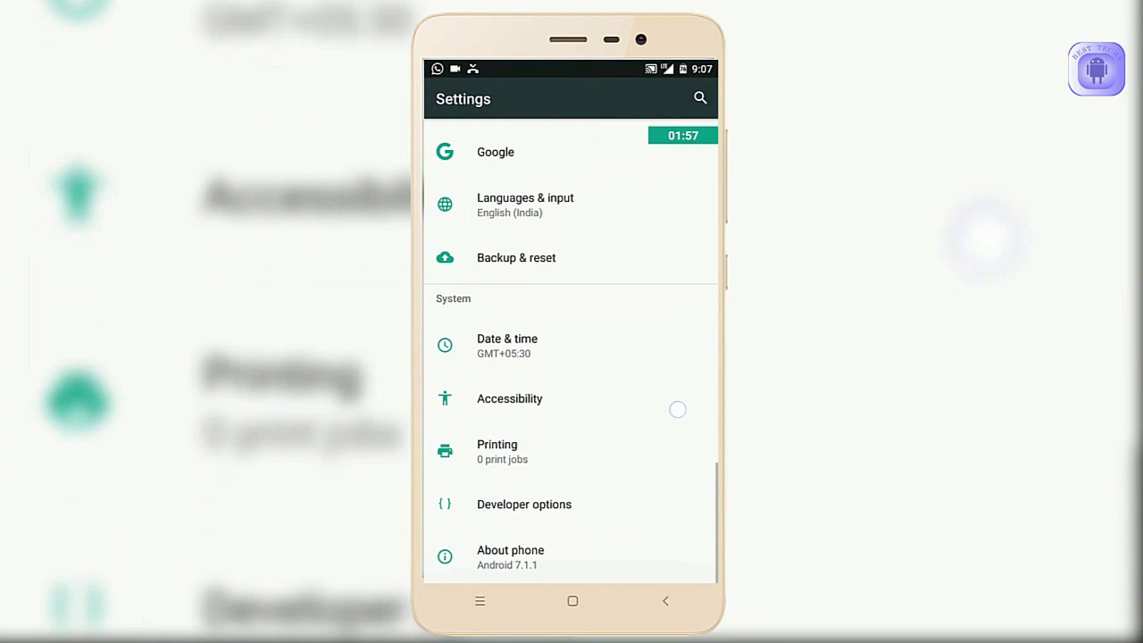
- Scroll Settings to Battery and view the Screen entry's battery usage details
scroll(up, 3)
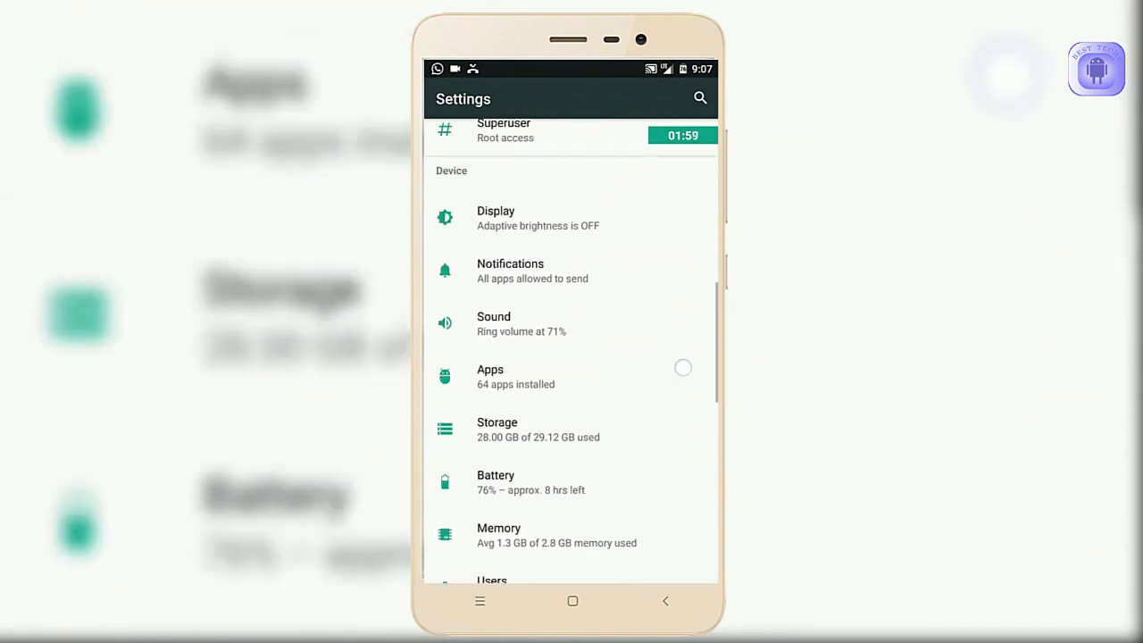
scroll(up, 3)
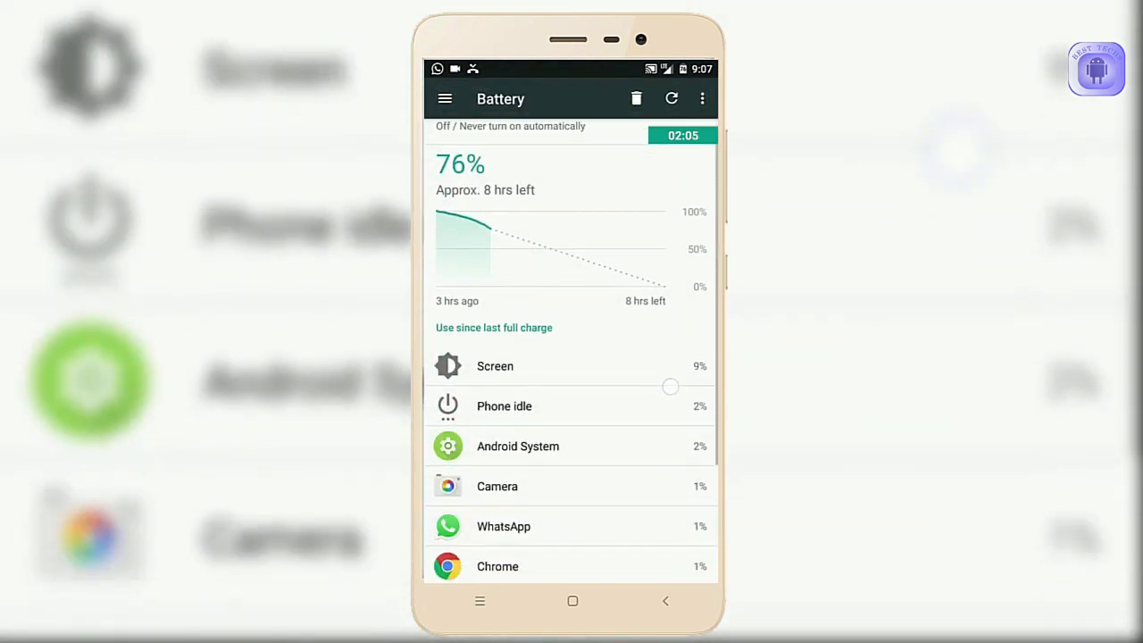
click(494, 366)
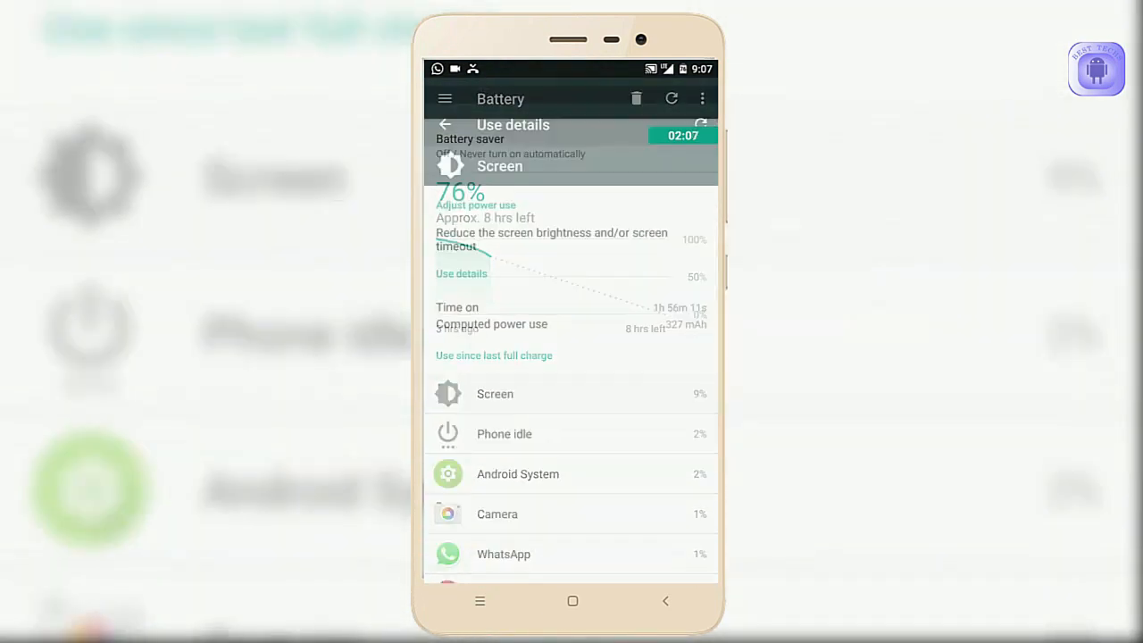
click(494, 394)
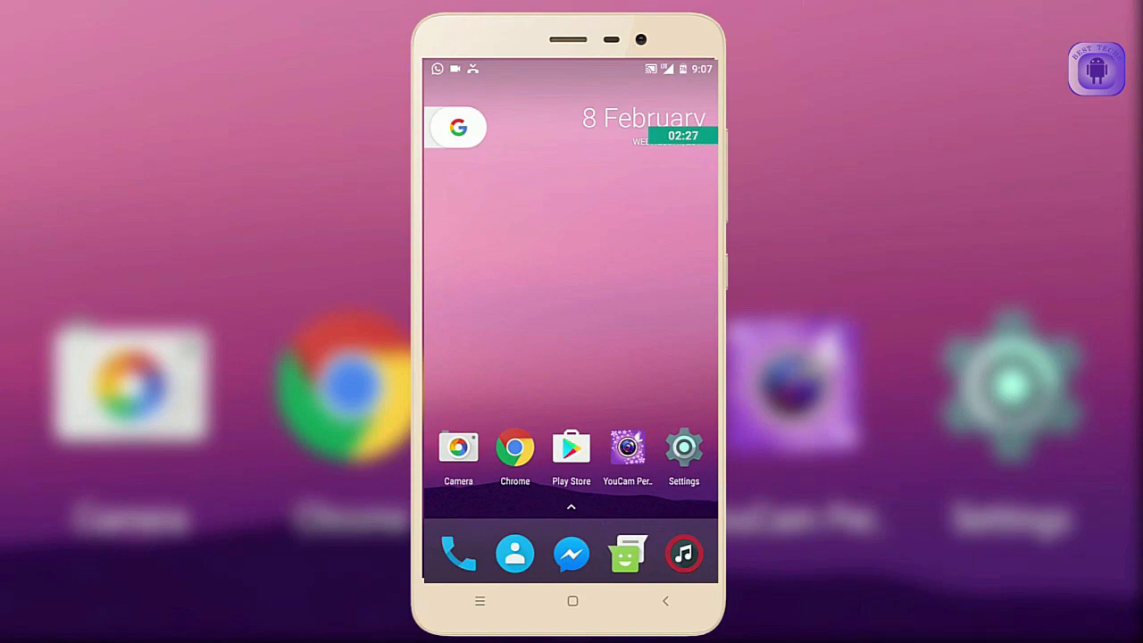
- Browse the Personalization miscellaneous and power menu settings pages
click(571, 507)
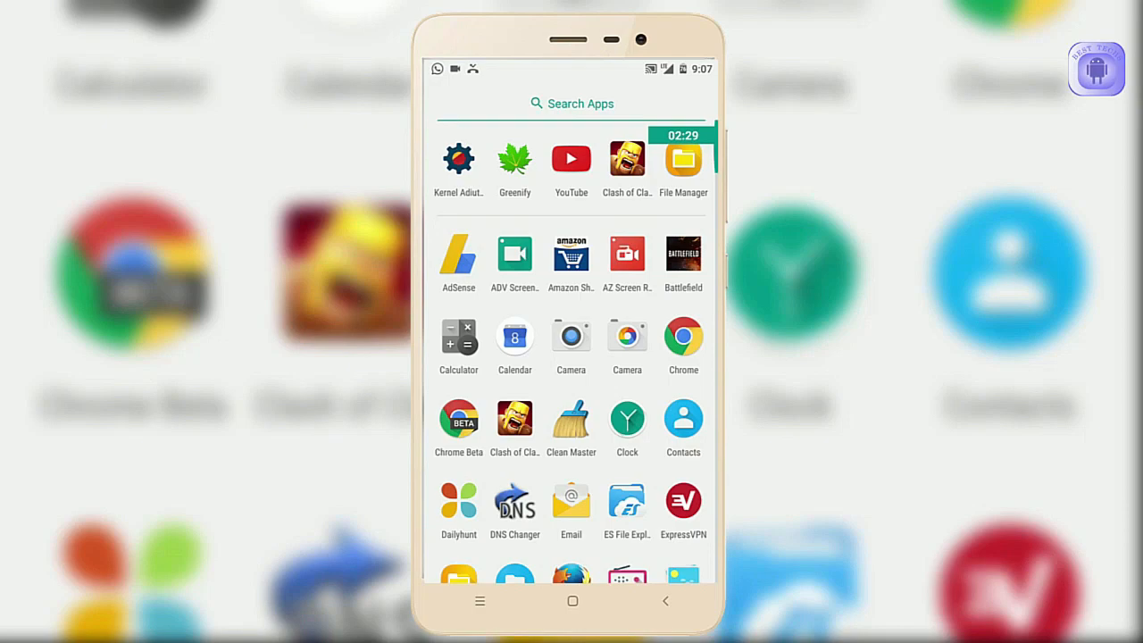
scroll(down, 3)
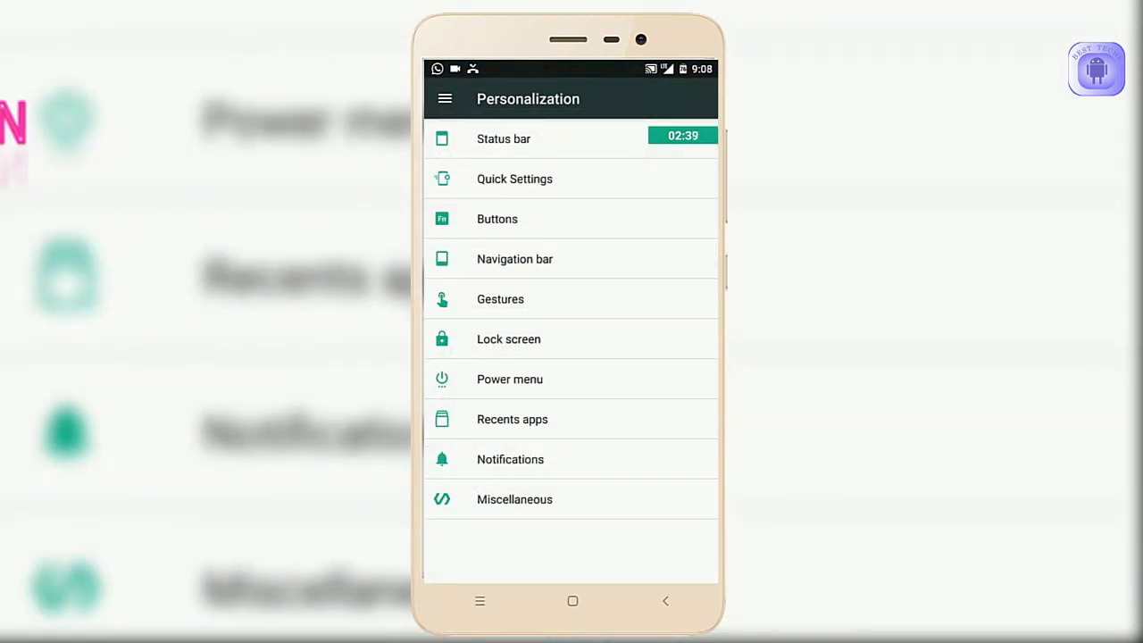
click(515, 500)
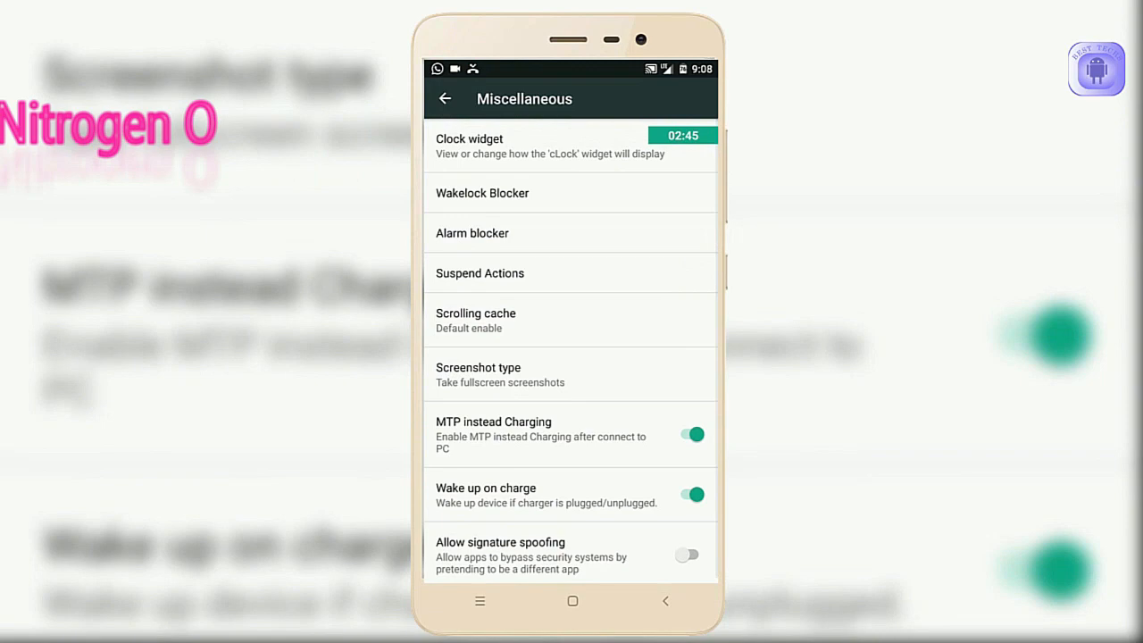
click(445, 98)
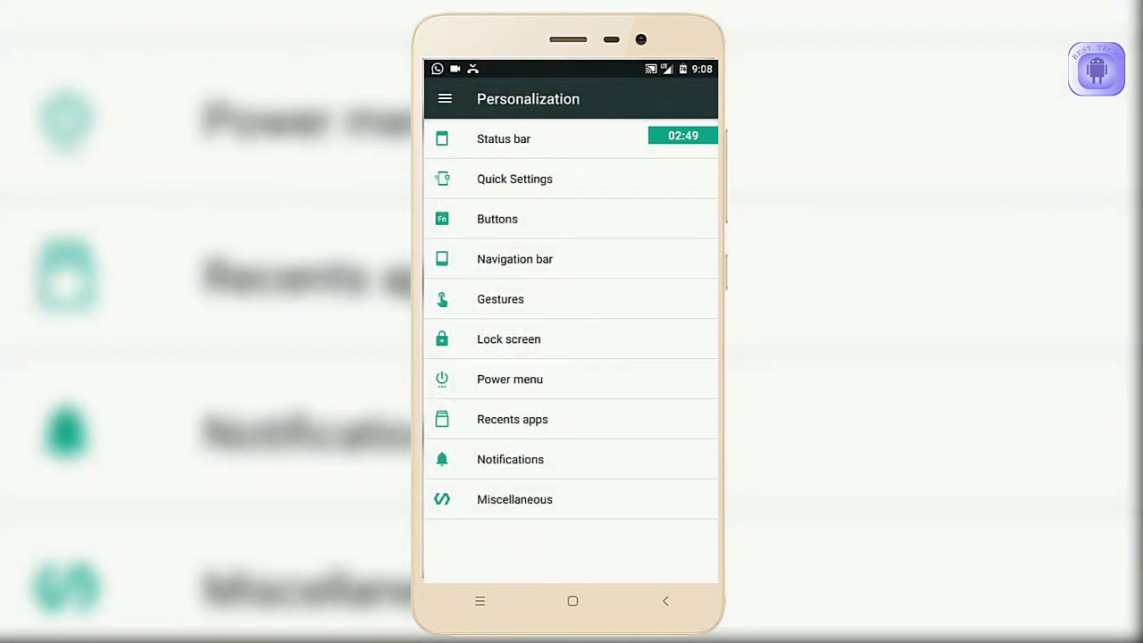
click(512, 417)
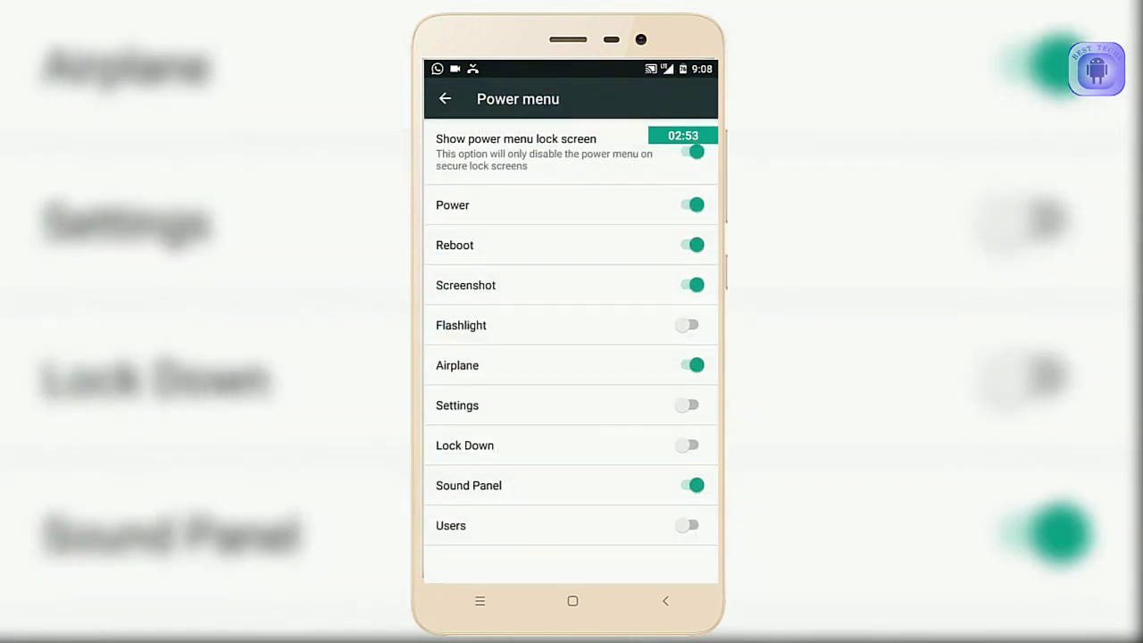
click(444, 98)
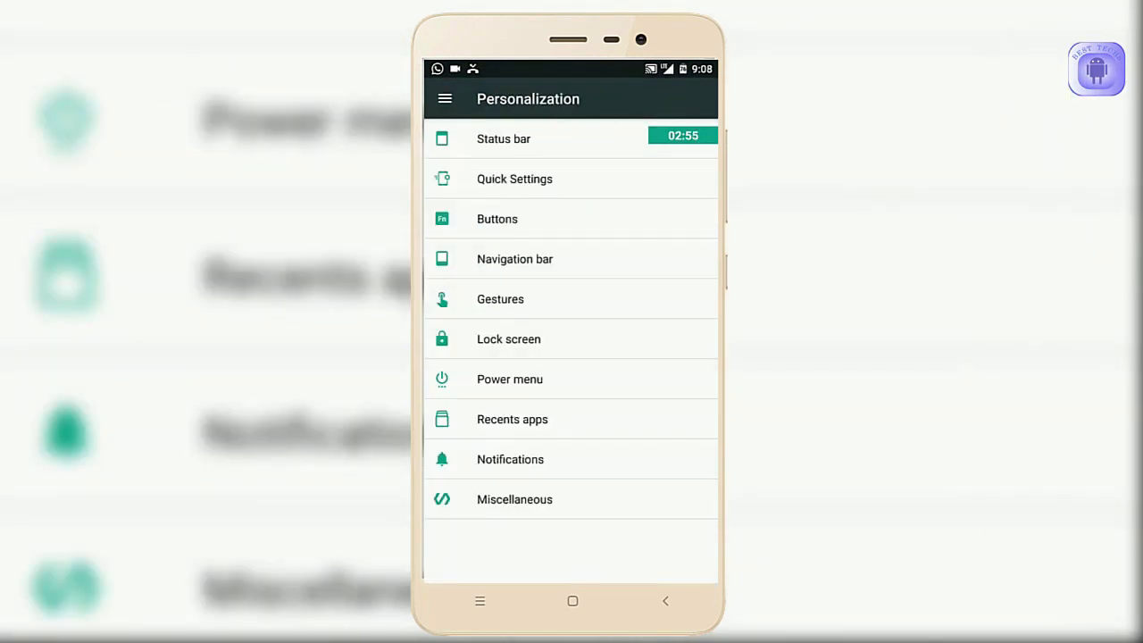
- Browse the lock screen, navigation bar and hardware button settings pages
click(507, 339)
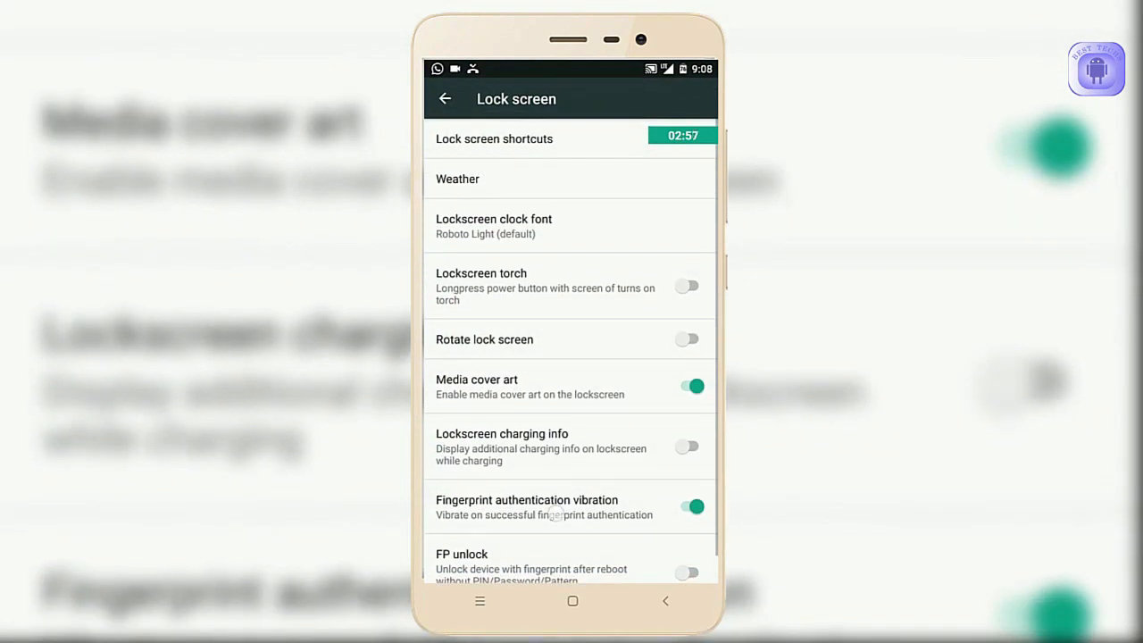
click(444, 99)
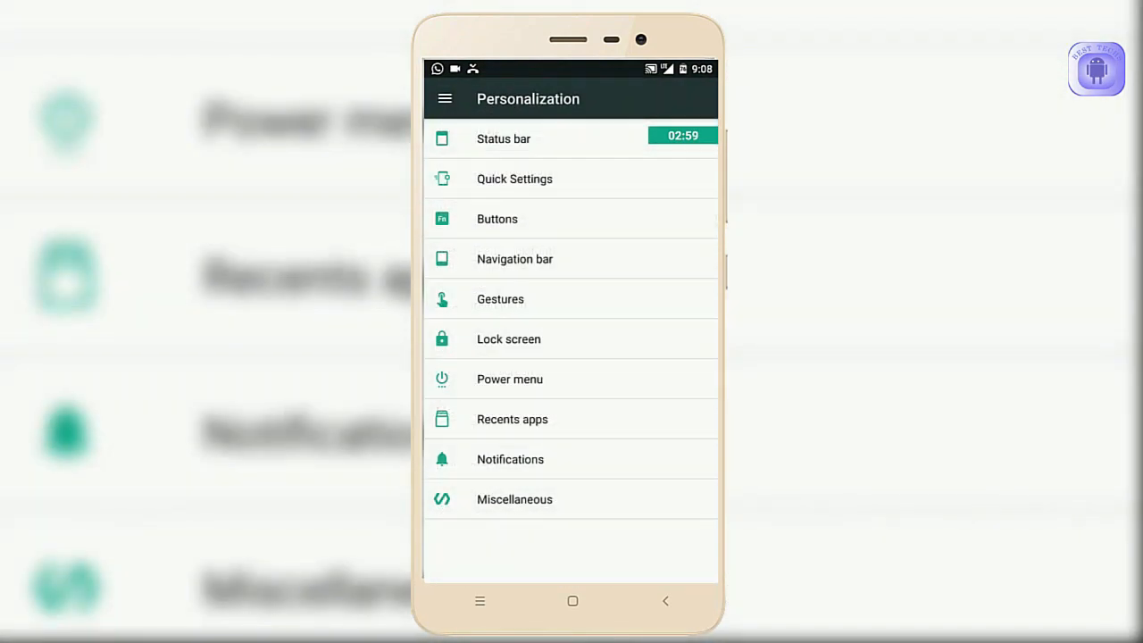
click(500, 300)
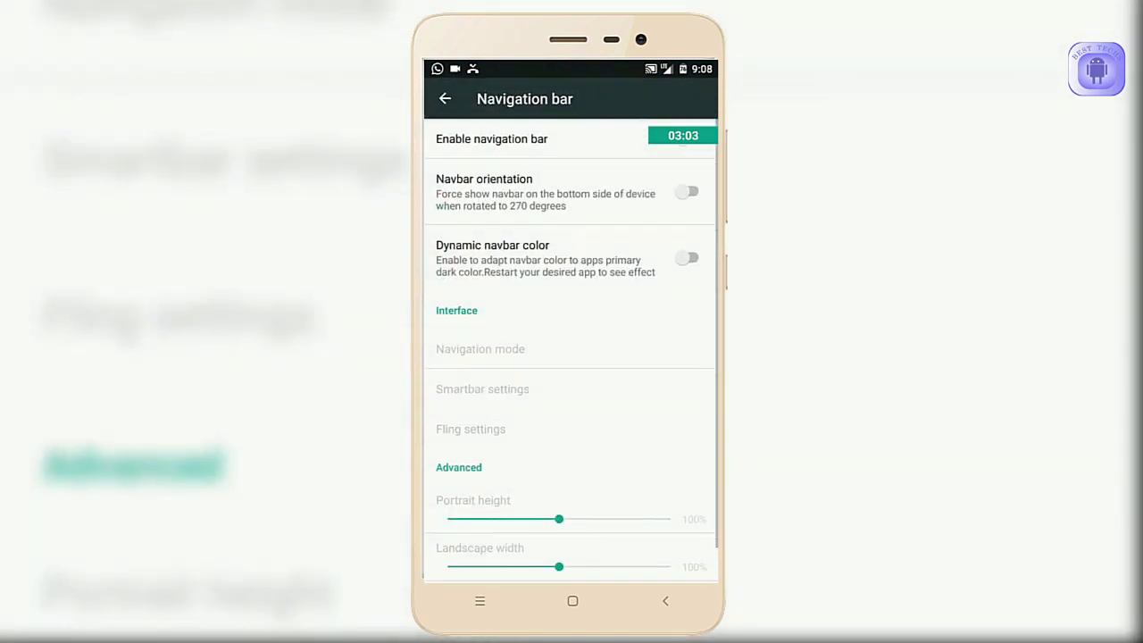
click(446, 98)
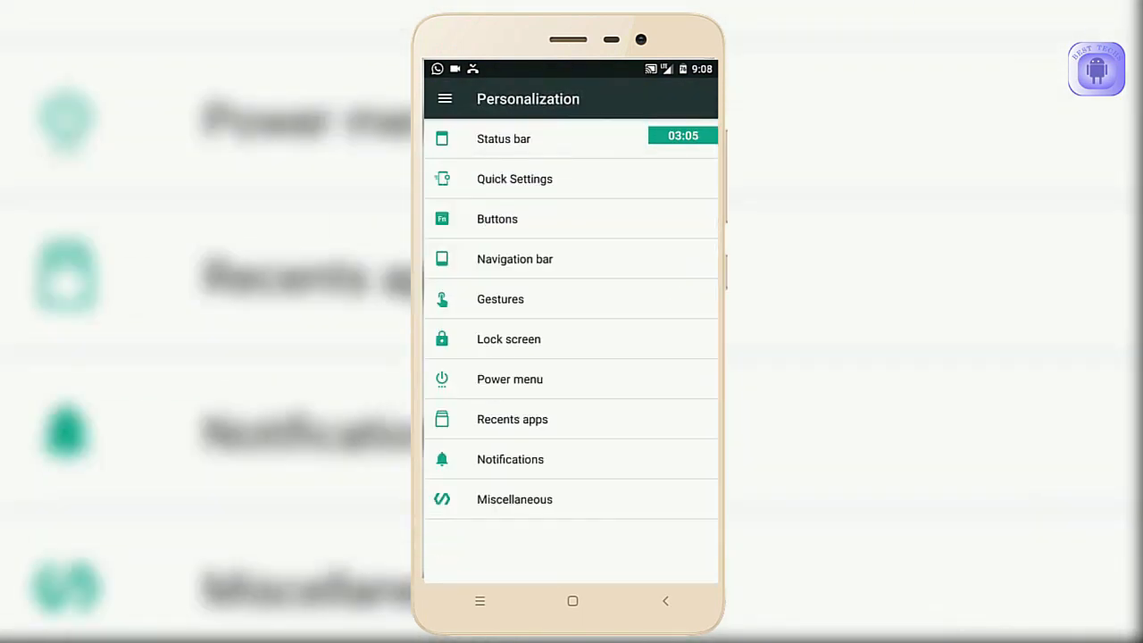
click(497, 218)
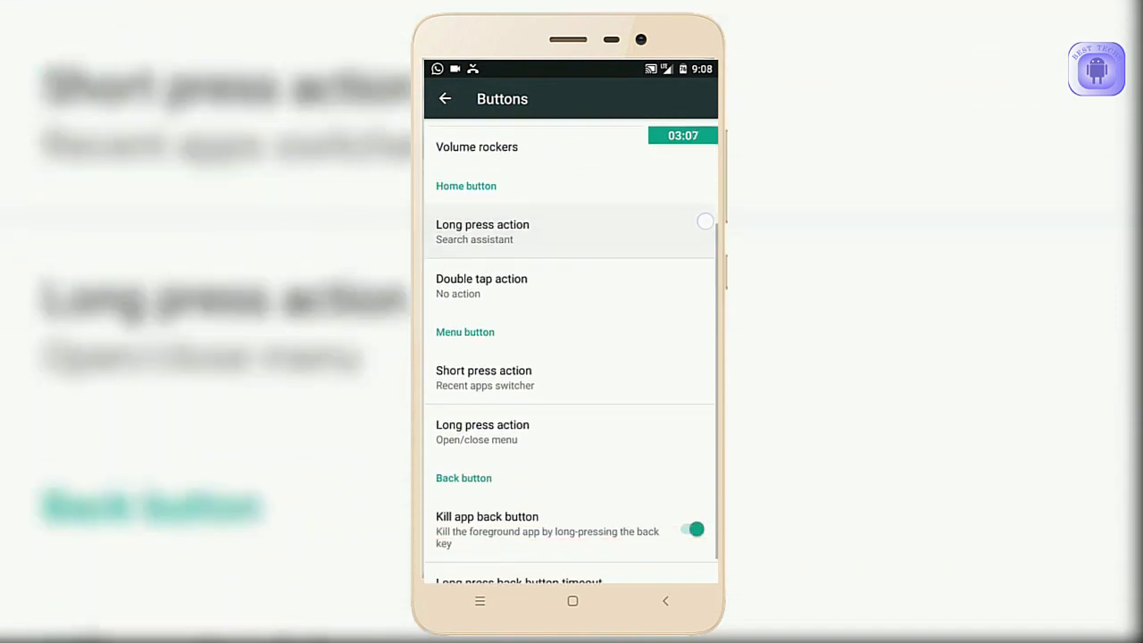
scroll(up, 3)
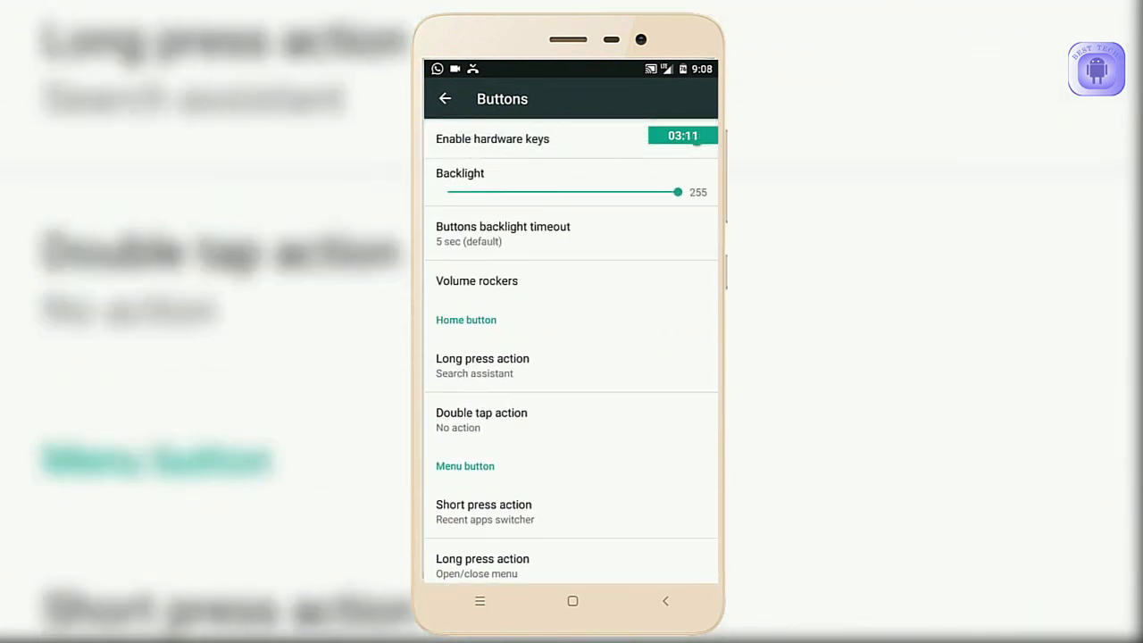
scroll(down, 3)
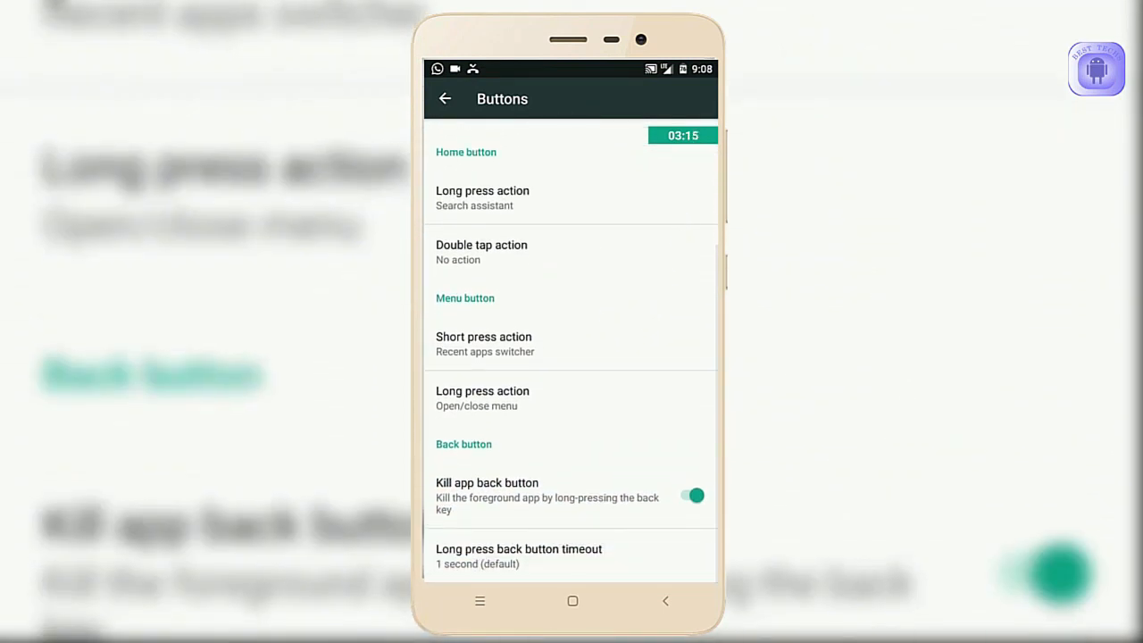
- Review the Quick Settings customization toggles, then scroll through the app drawer
click(445, 98)
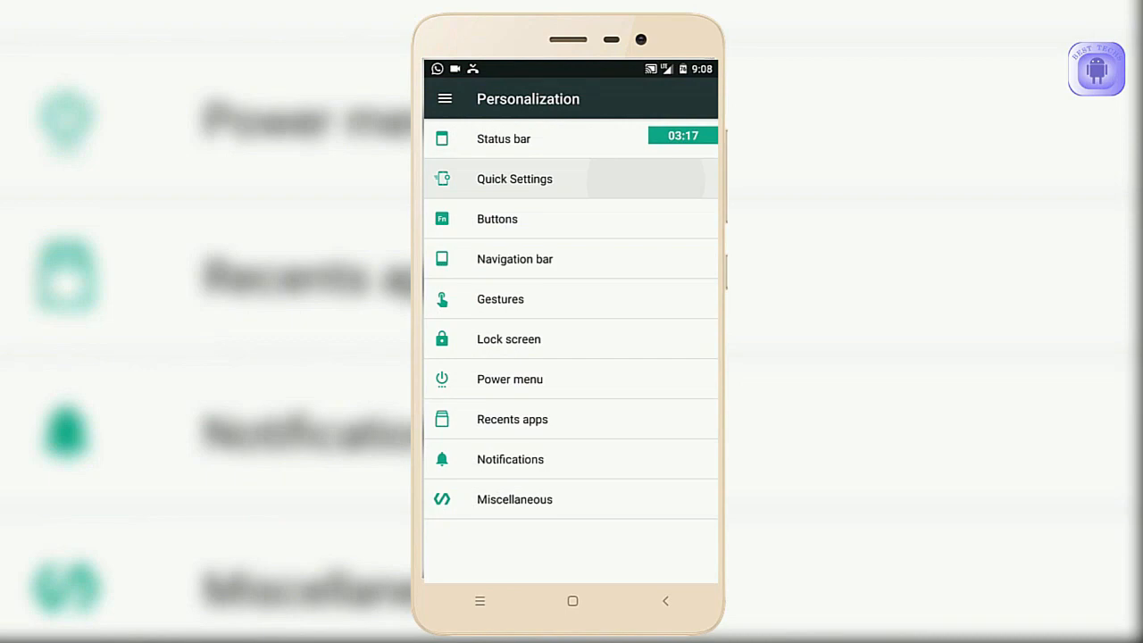
click(514, 178)
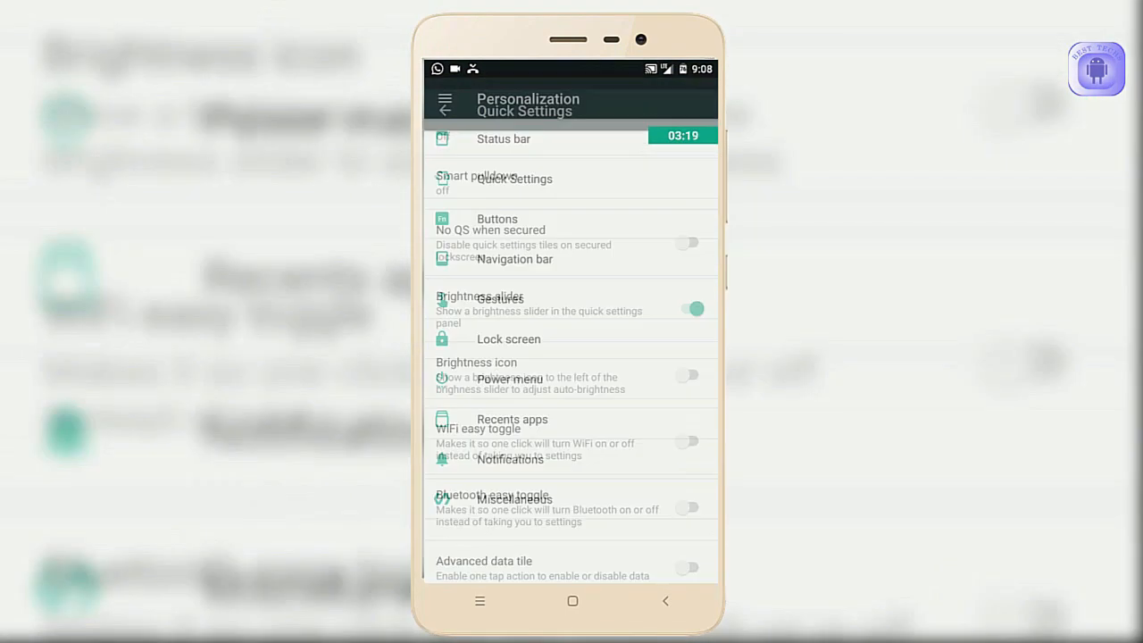
click(503, 139)
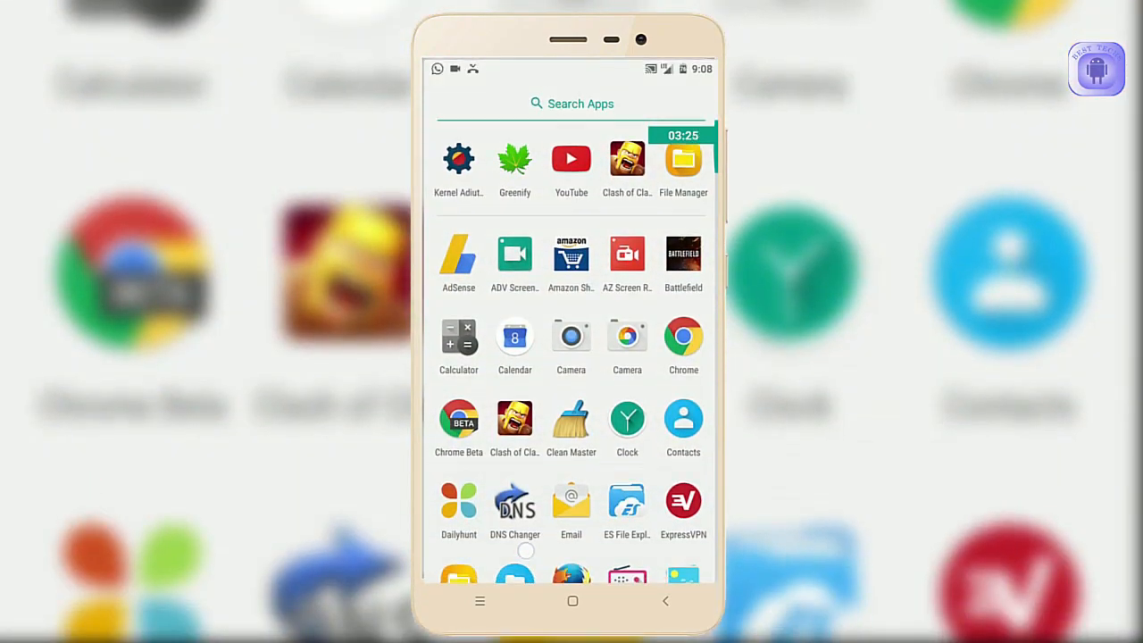
scroll(down, 3)
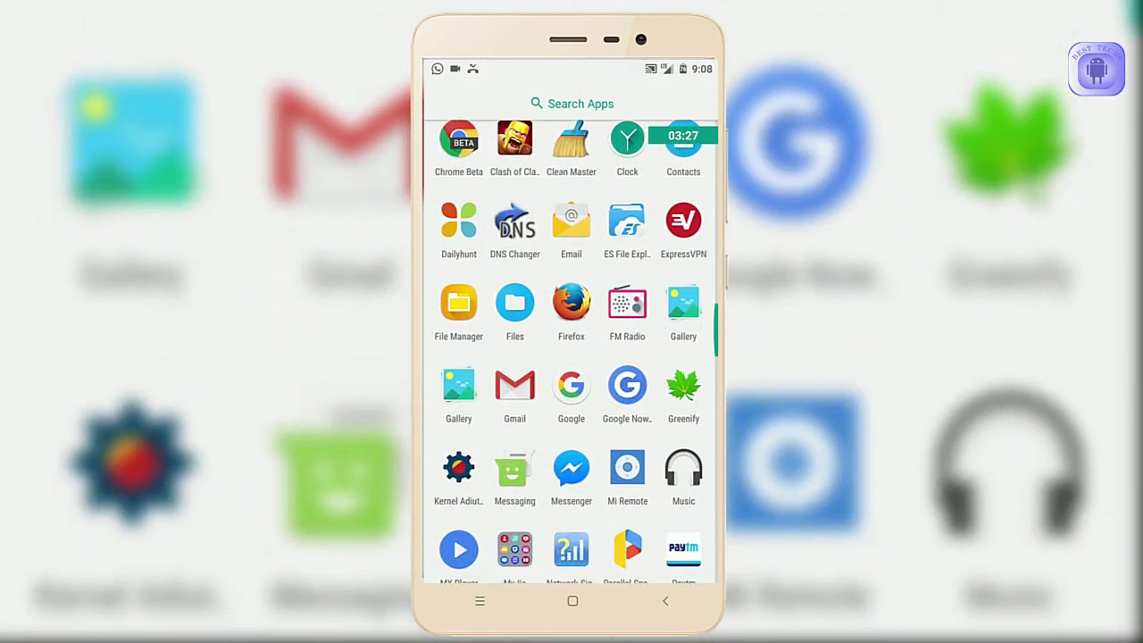
scroll(down, 3)
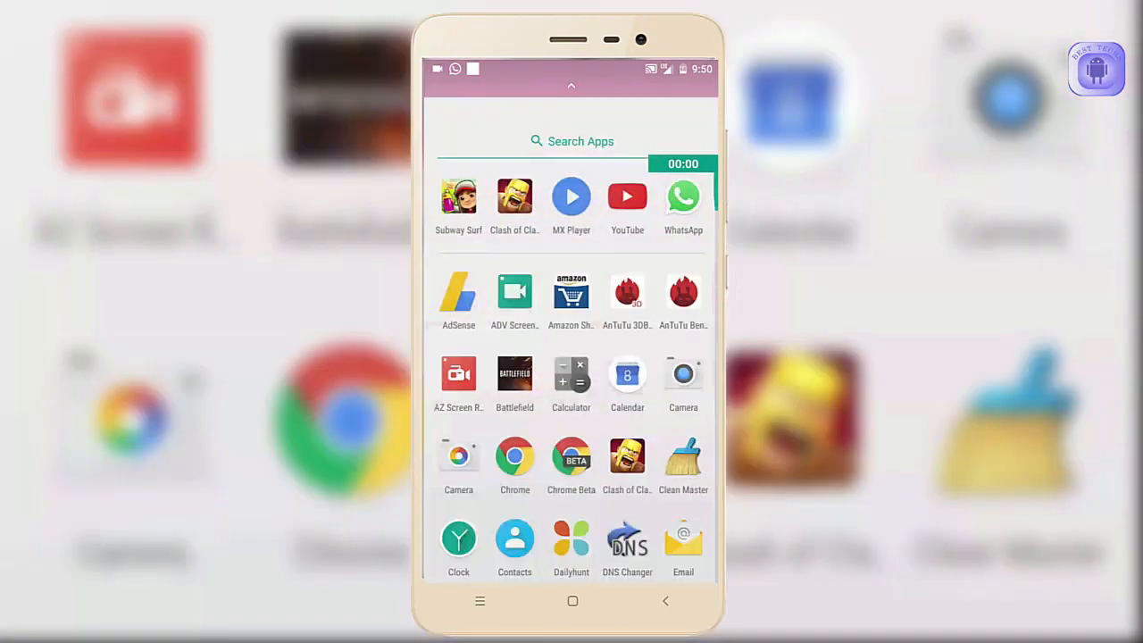
- Launch AnTuTu, view the 73097 score's ranking and expanded 3D/UX detail scores, then go home
scroll(up, 3)
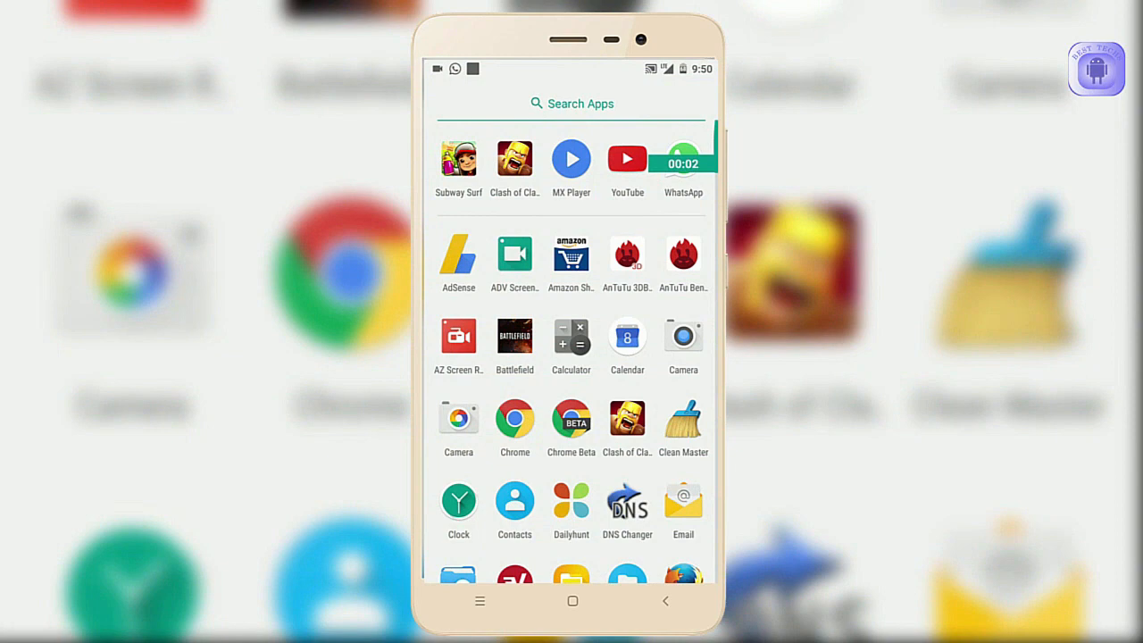
click(682, 253)
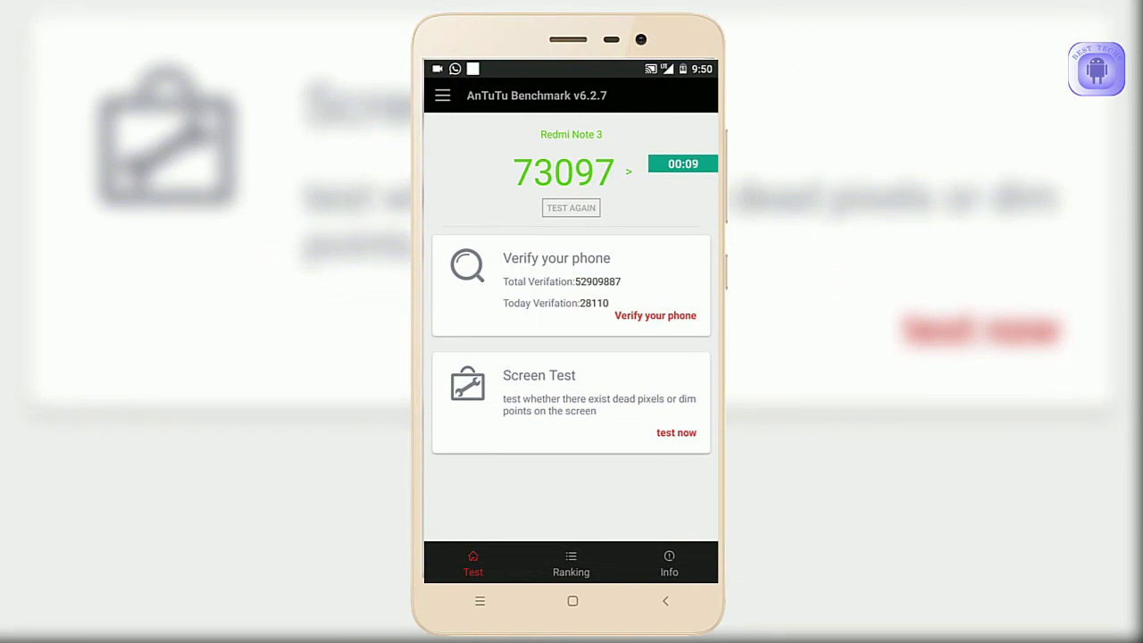
click(571, 564)
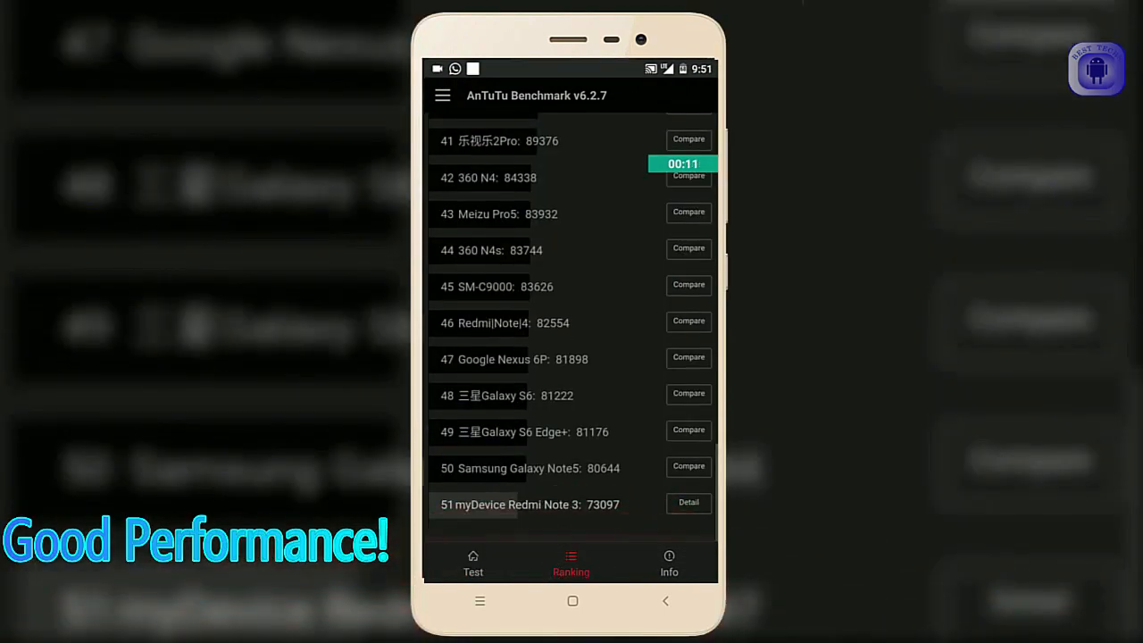
click(689, 502)
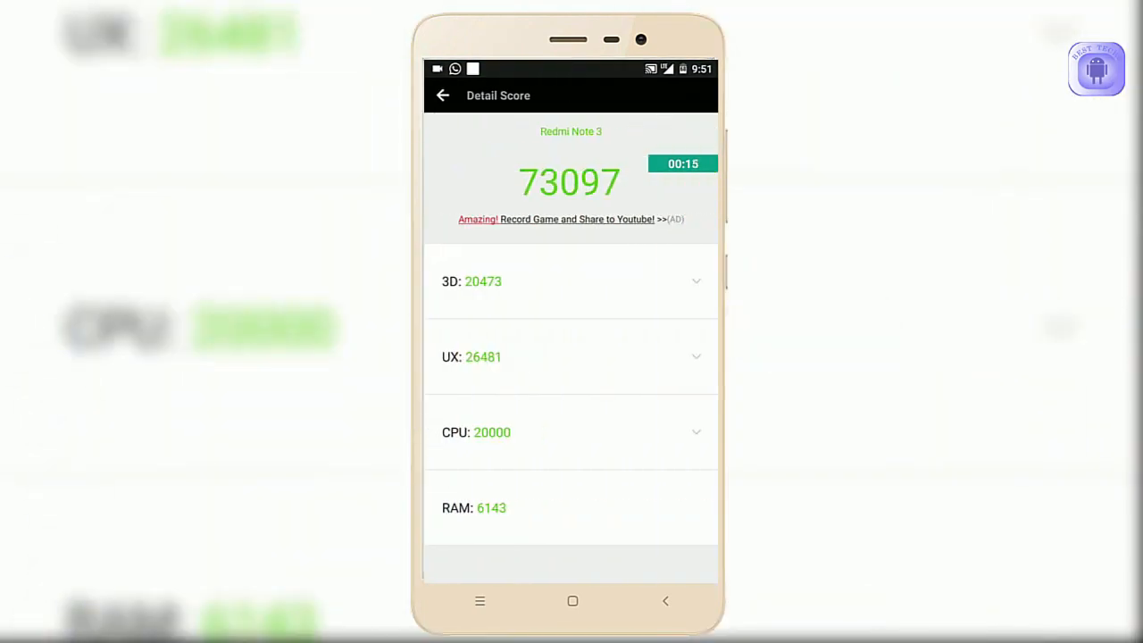
click(571, 433)
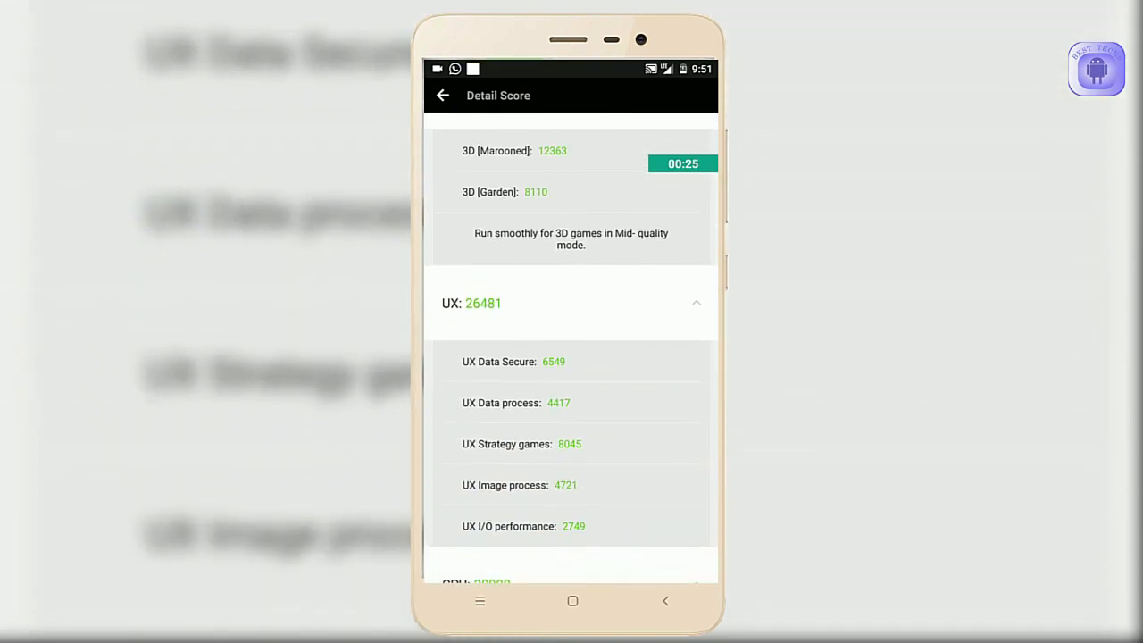
click(572, 600)
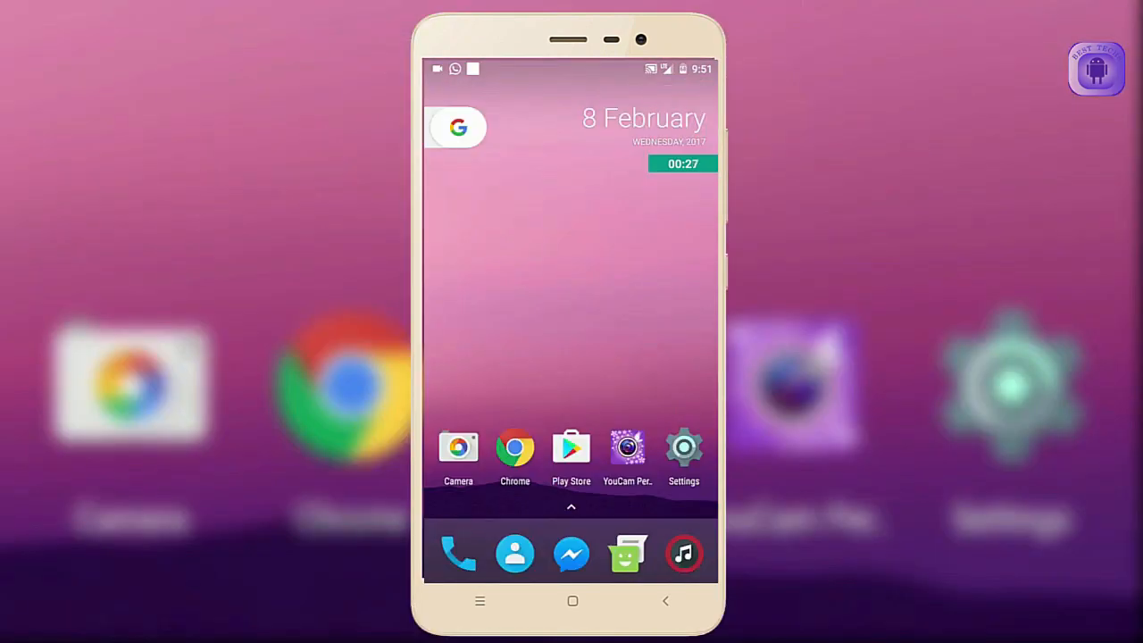
- Launch Subway Surfers from the app drawer, play a run to about 112 points, then go home
click(571, 507)
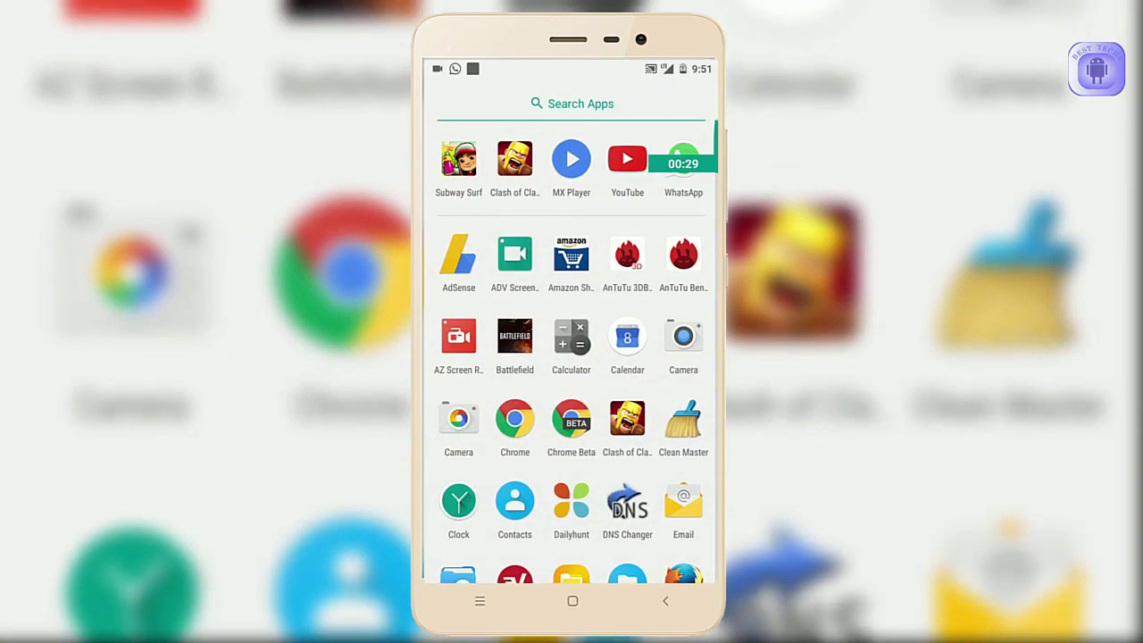
click(457, 157)
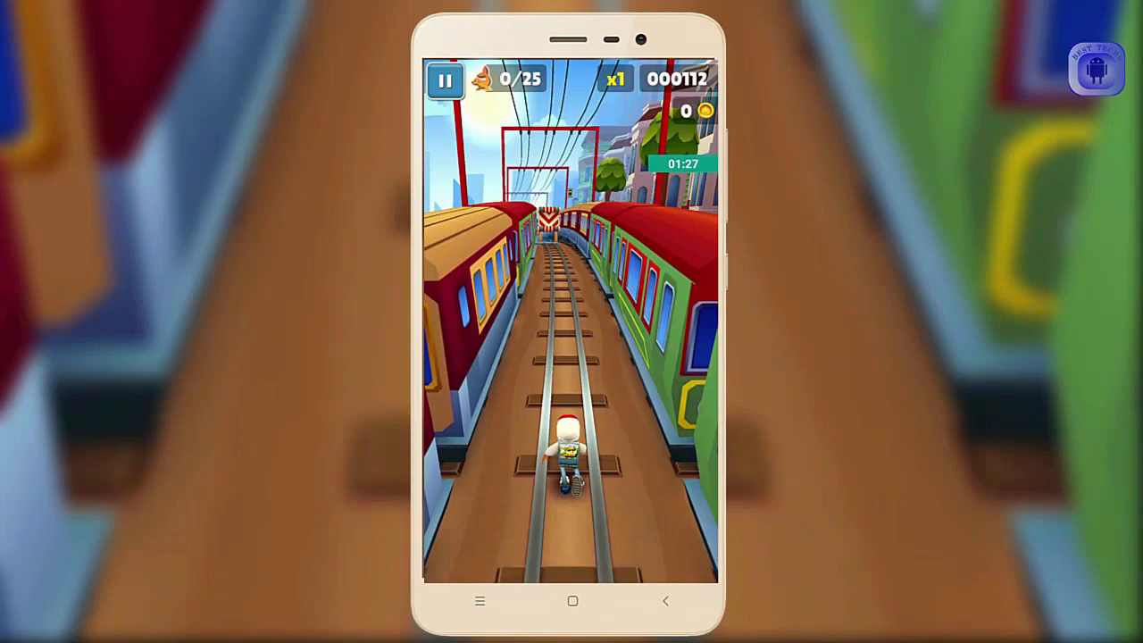
click(571, 600)
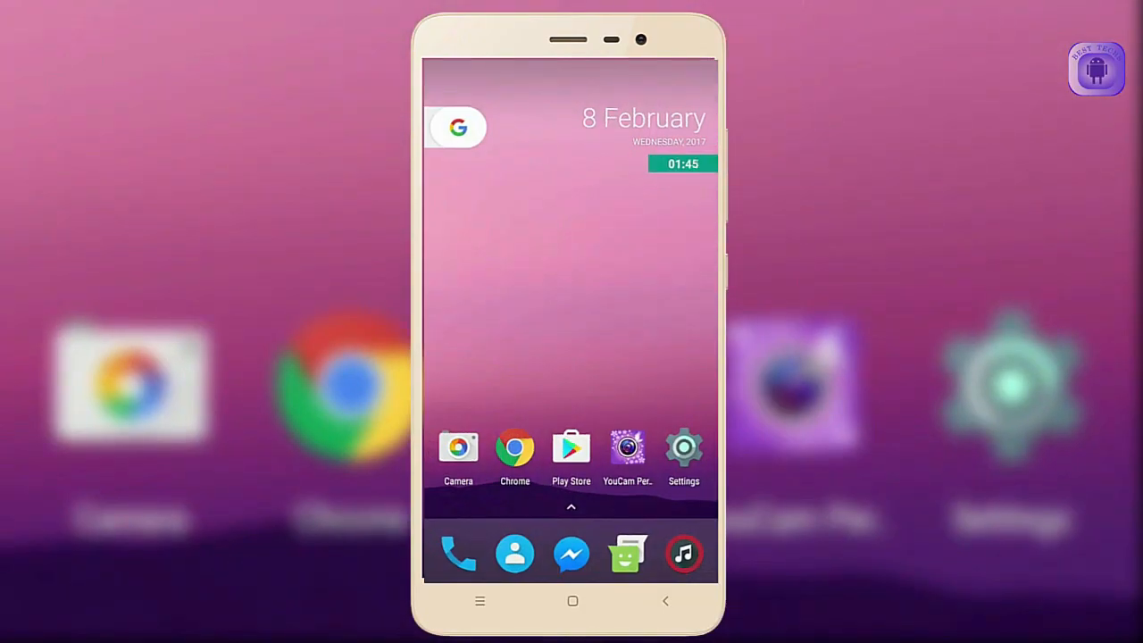
click(571, 507)
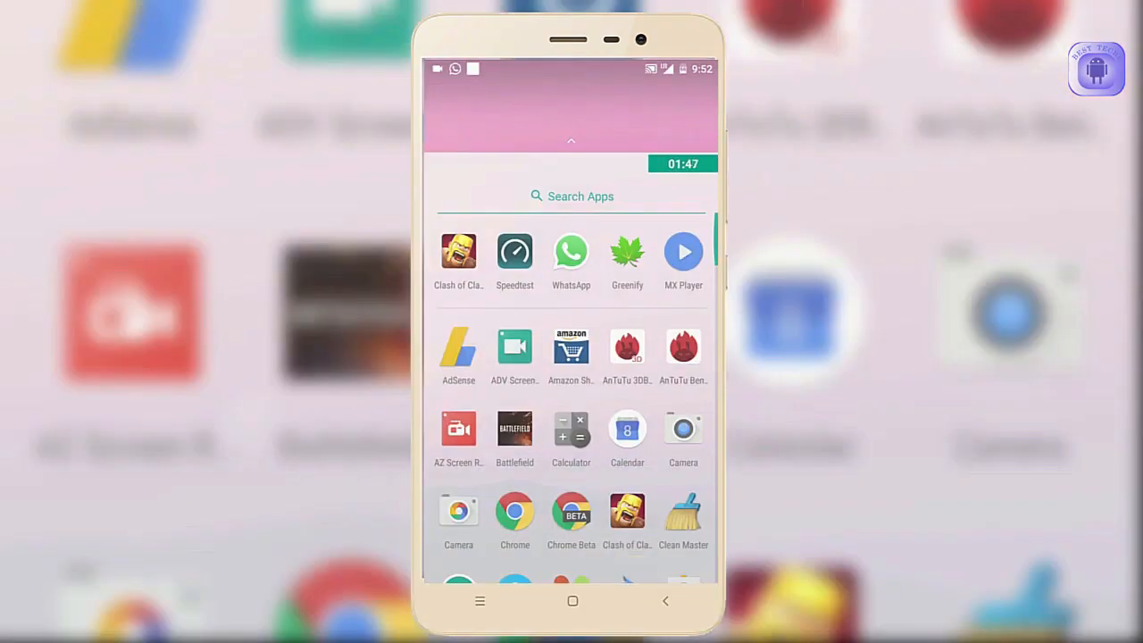
scroll(up, 3)
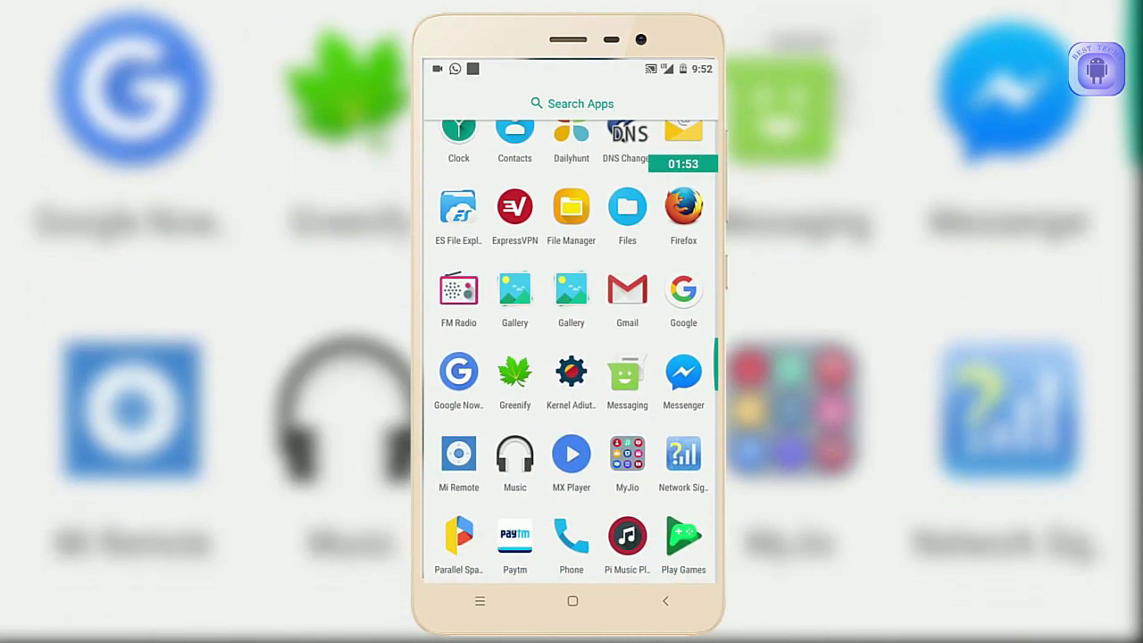
scroll(up, 3)
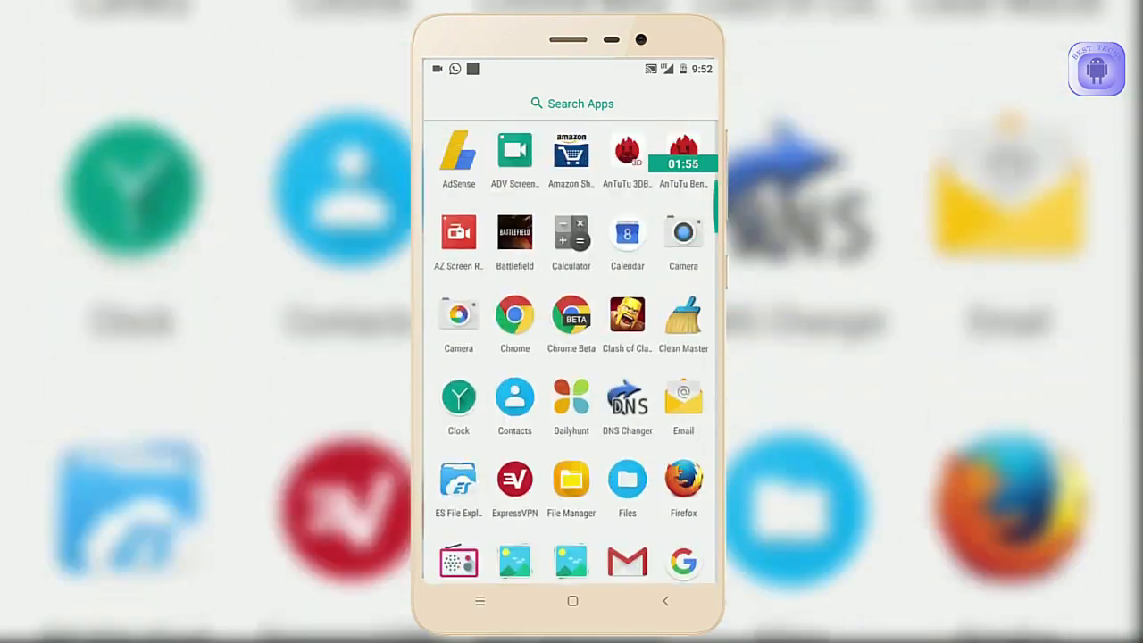
scroll(down, 3)
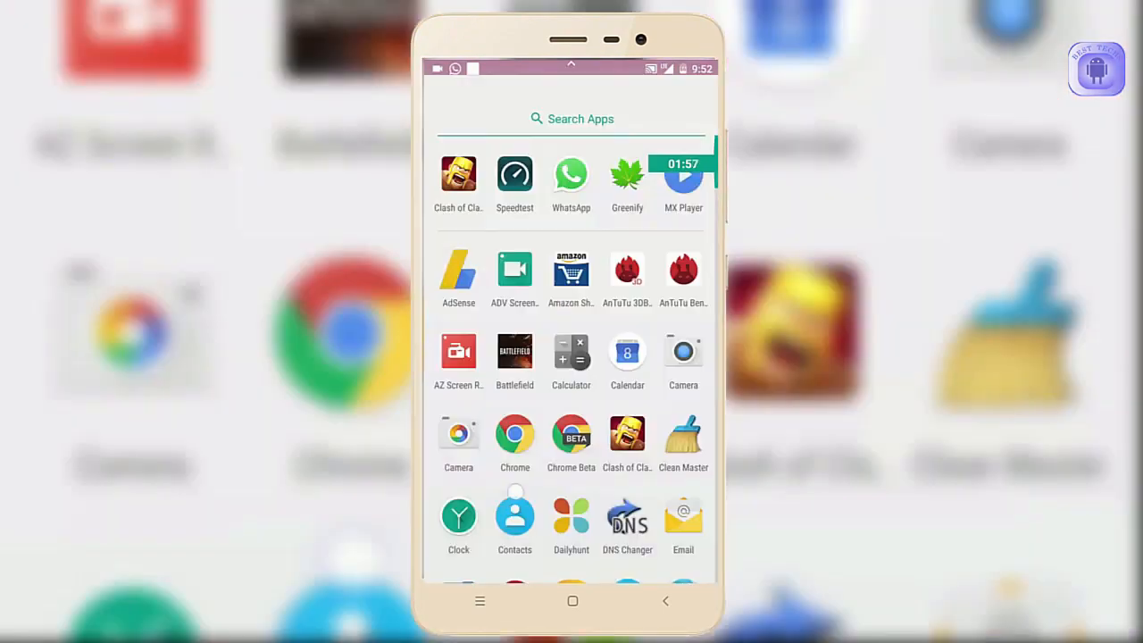
click(572, 601)
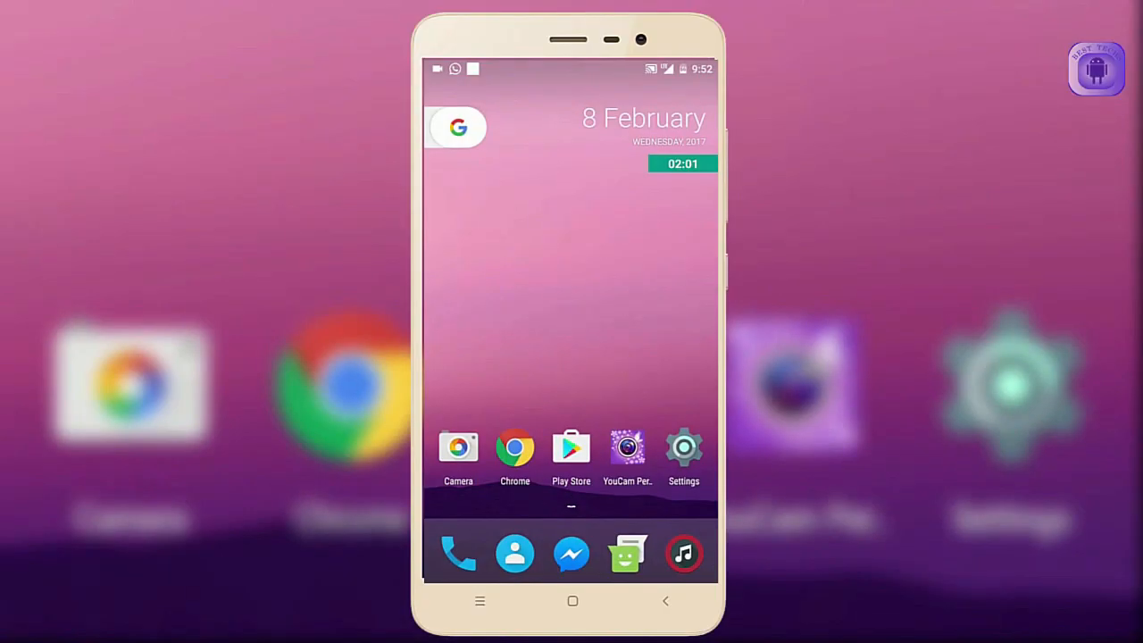
click(682, 447)
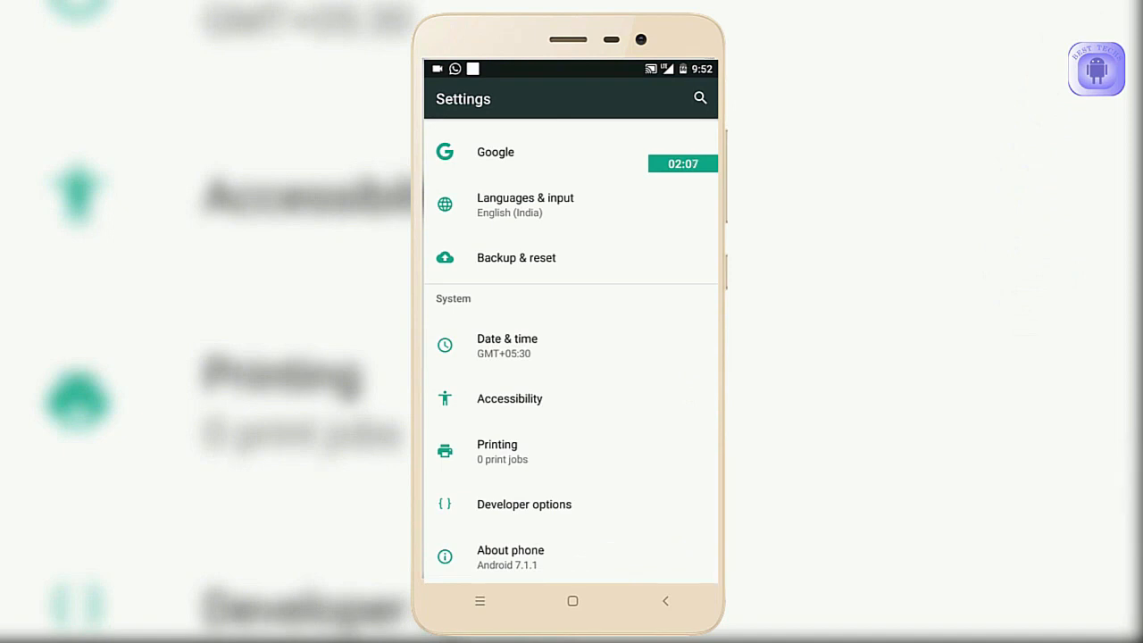
click(571, 600)
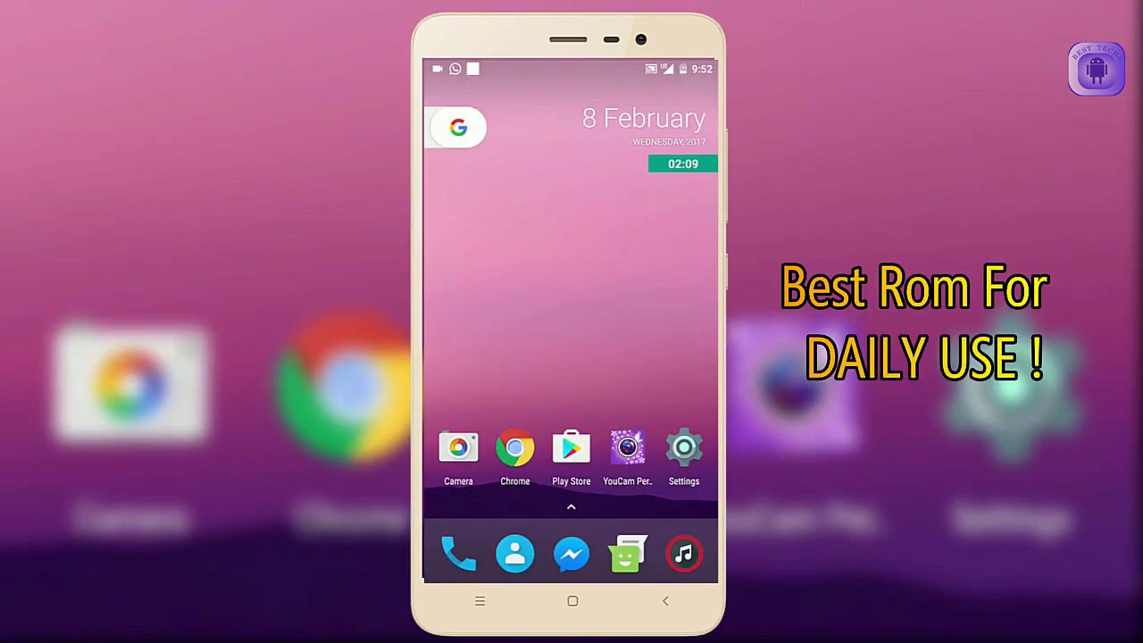
click(515, 446)
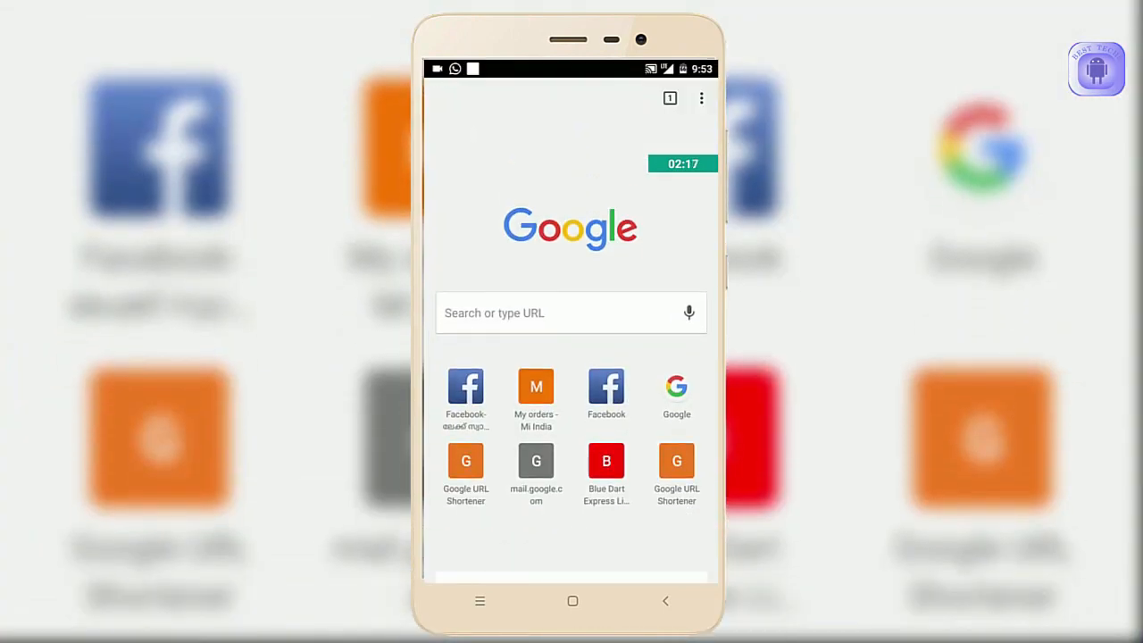
click(572, 600)
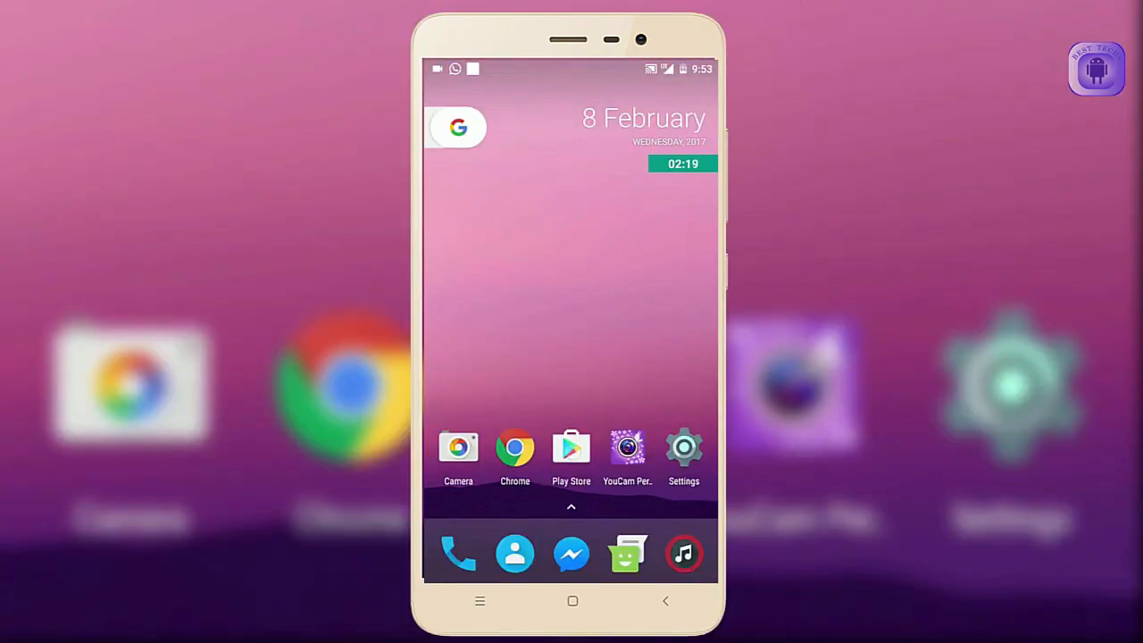
click(571, 446)
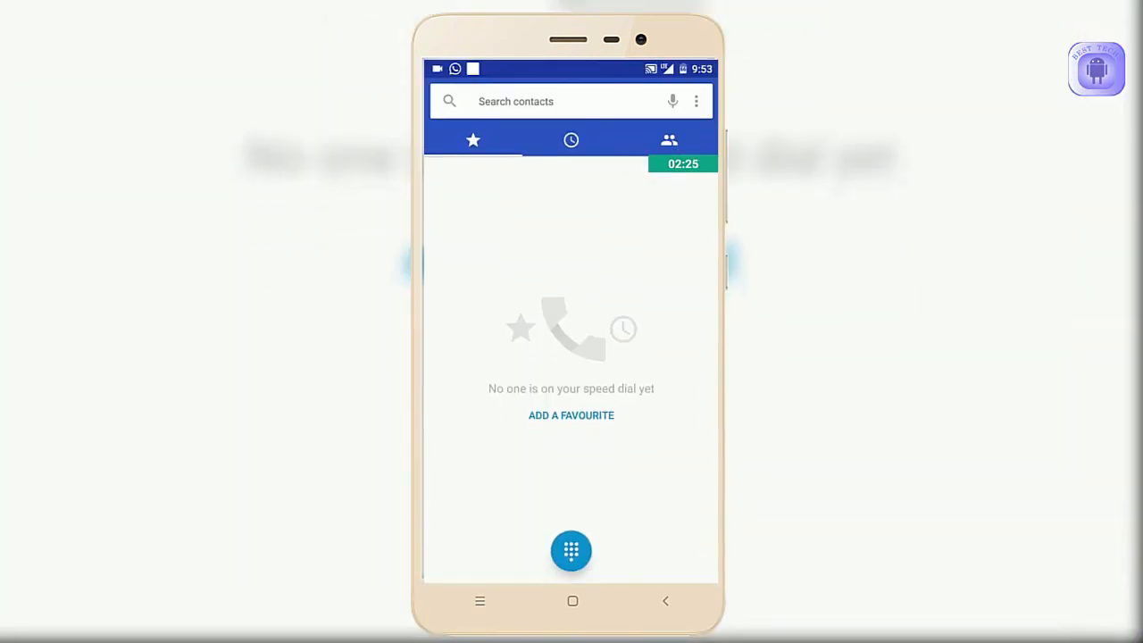
click(571, 600)
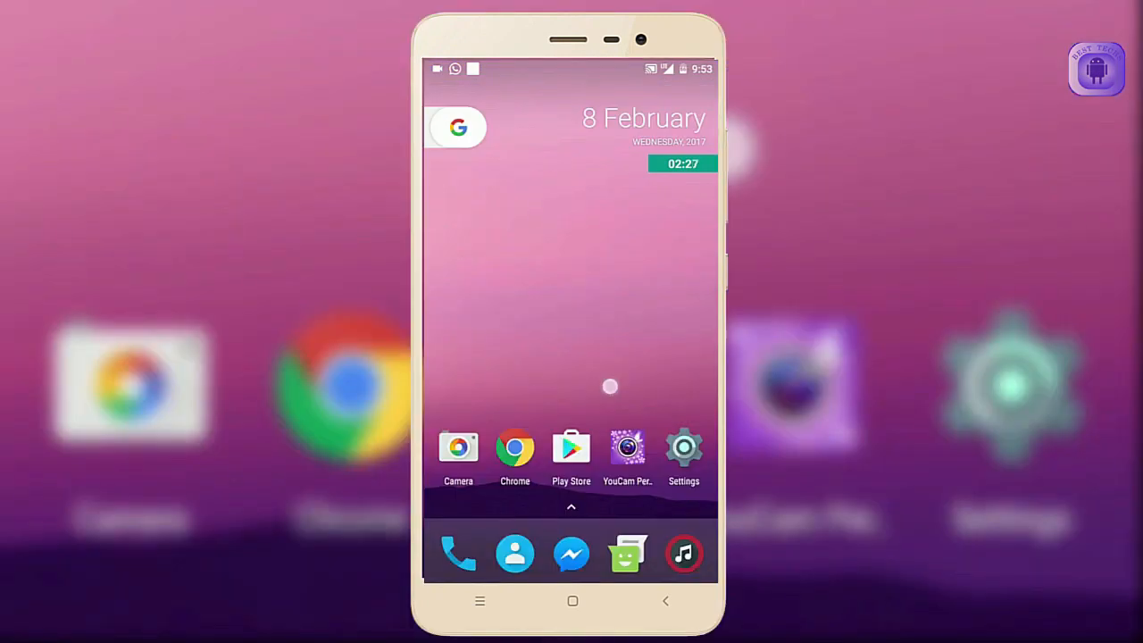
- Show the app drawer and scroll to its last apps, YouTube and uTorrent
click(571, 507)
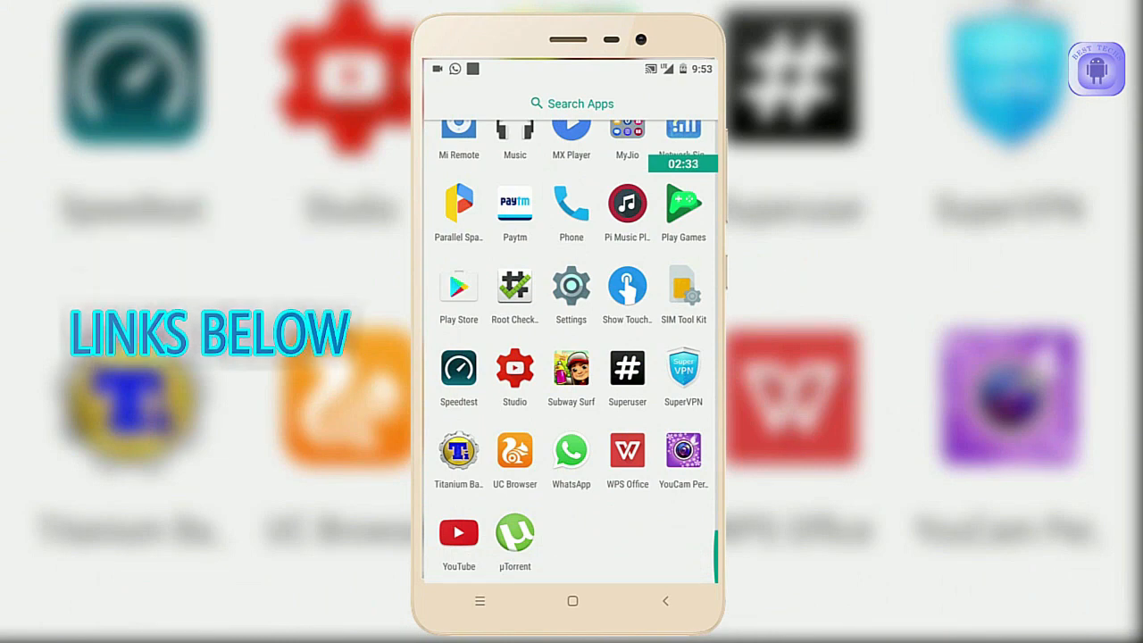
scroll(up, 3)
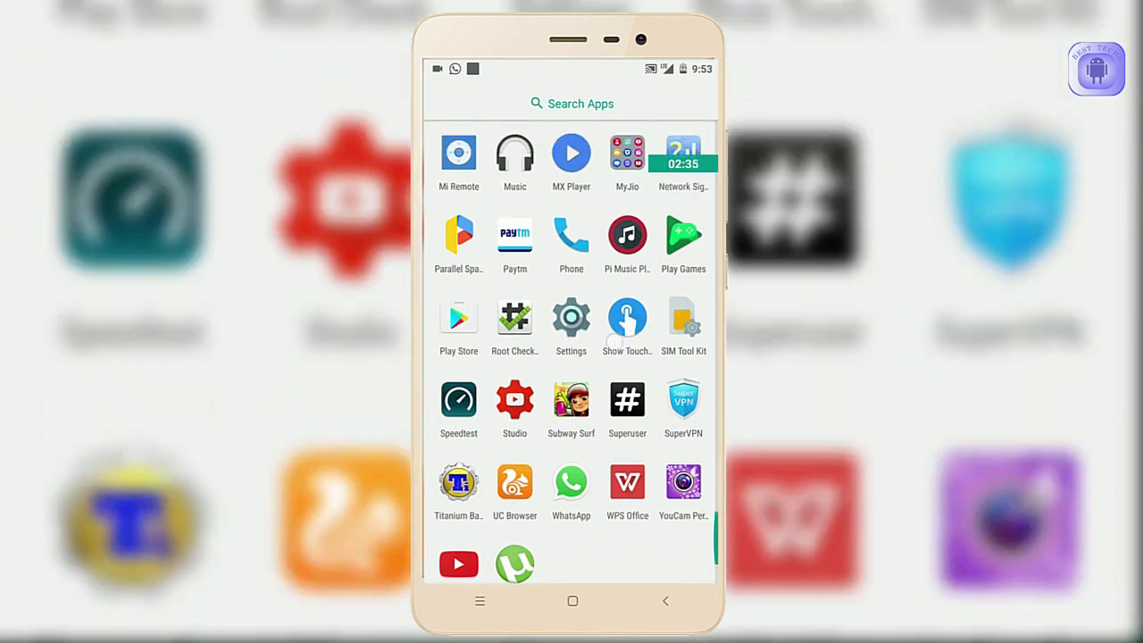